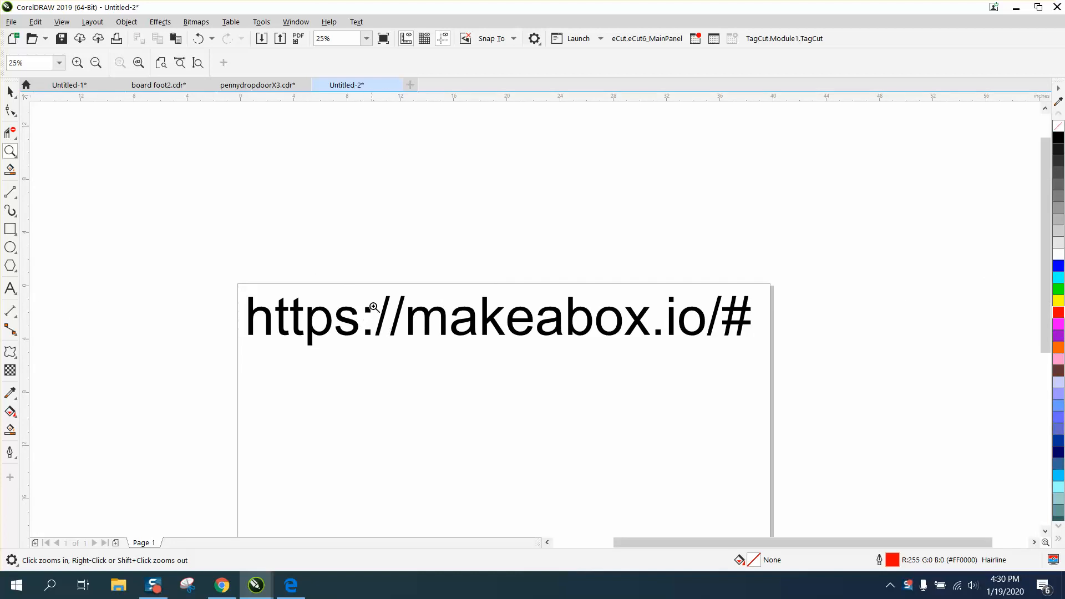
pyautogui.moveTo(608, 322)
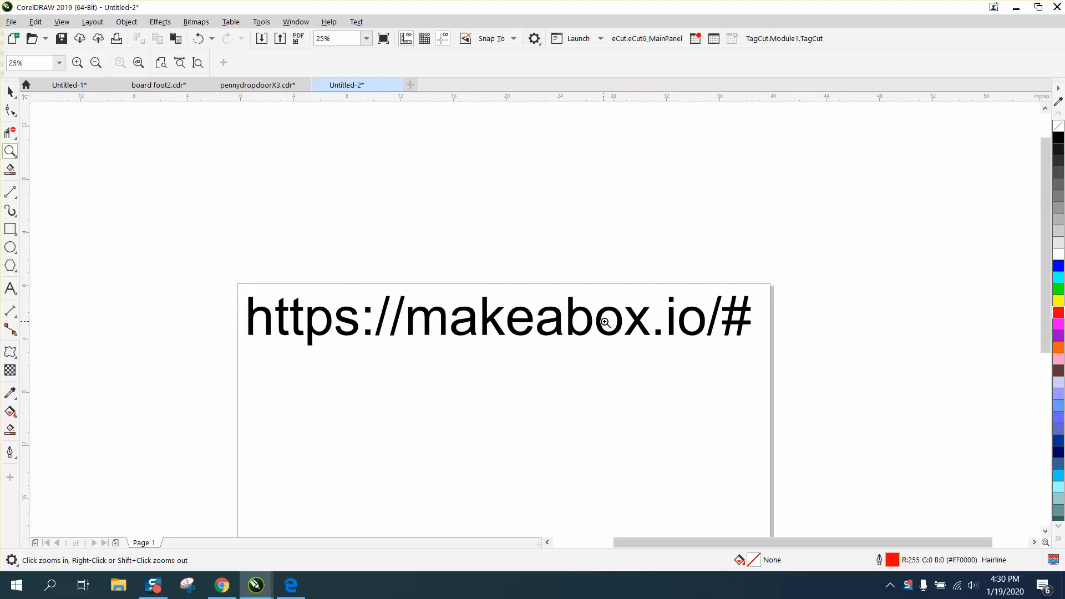
pyautogui.moveTo(688, 331)
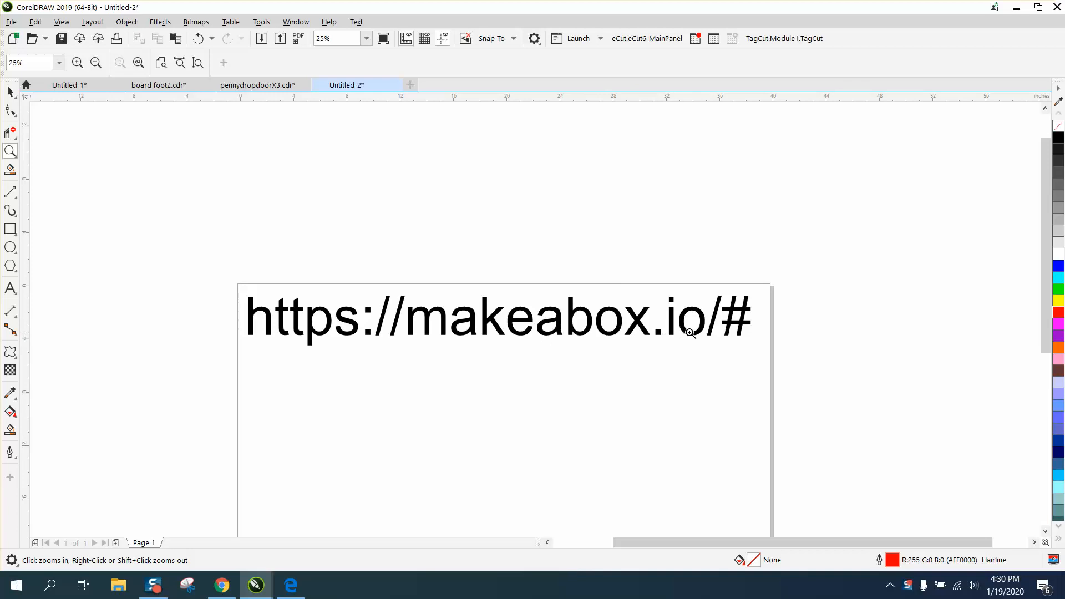
pyautogui.moveTo(737, 325)
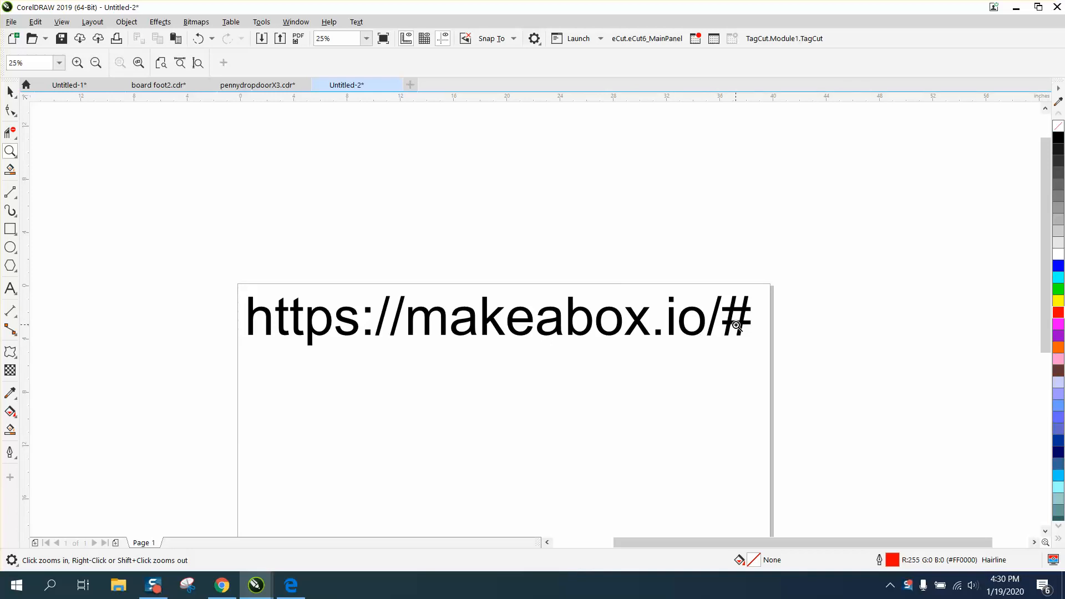
pyautogui.moveTo(684, 332)
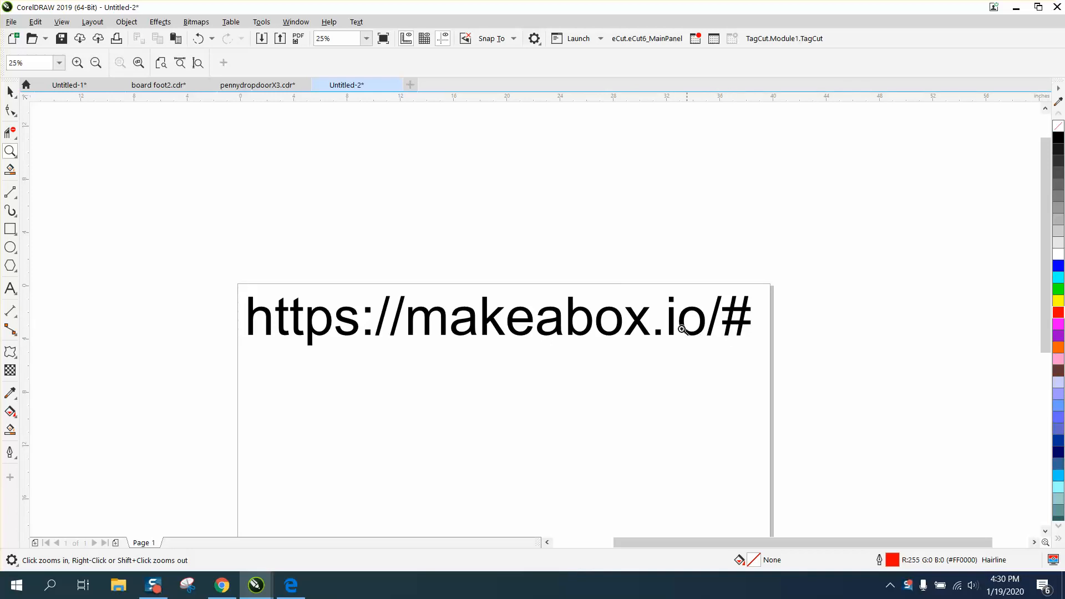
pyautogui.moveTo(385, 316)
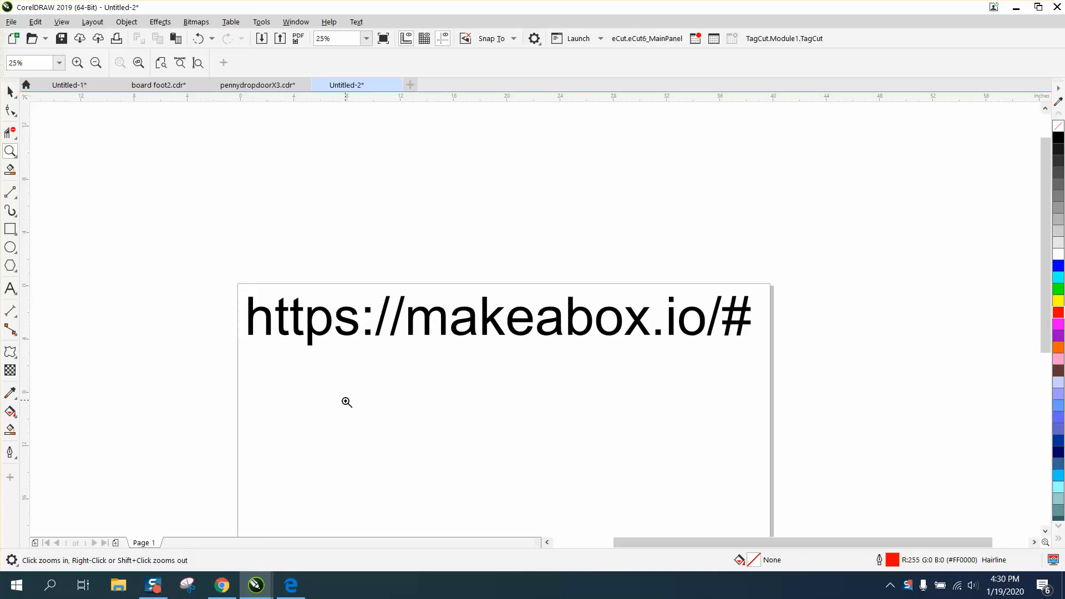
pyautogui.moveTo(238, 555)
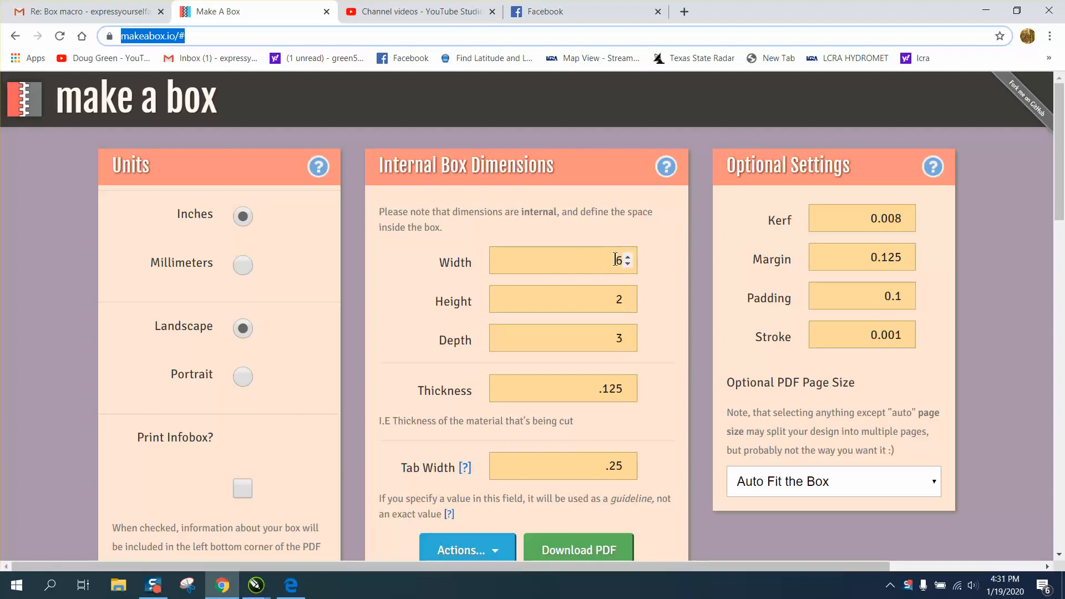
pyautogui.moveTo(615, 268)
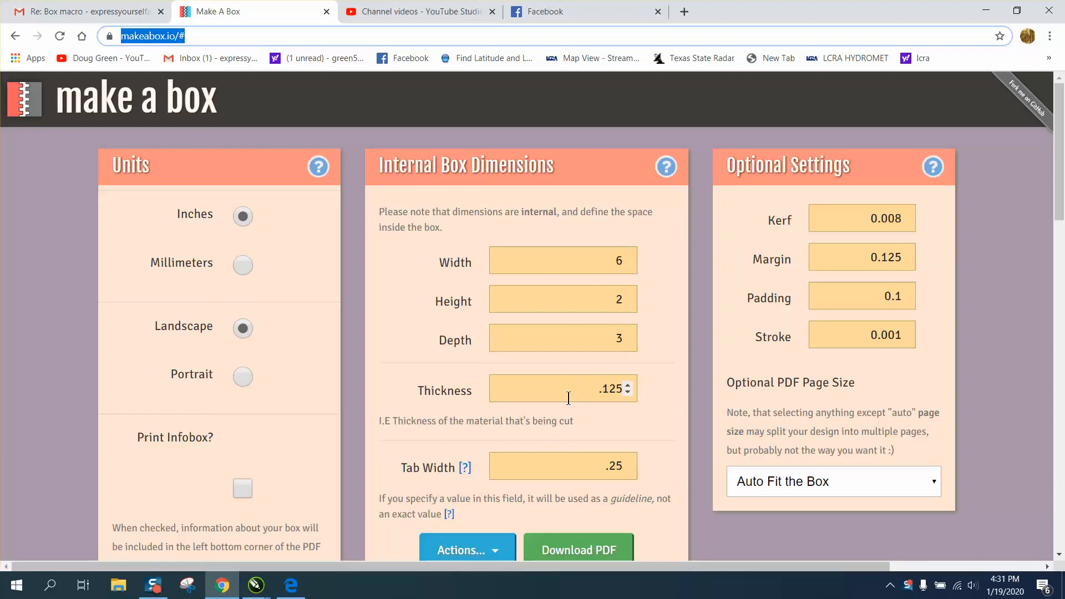
pyautogui.moveTo(404, 426)
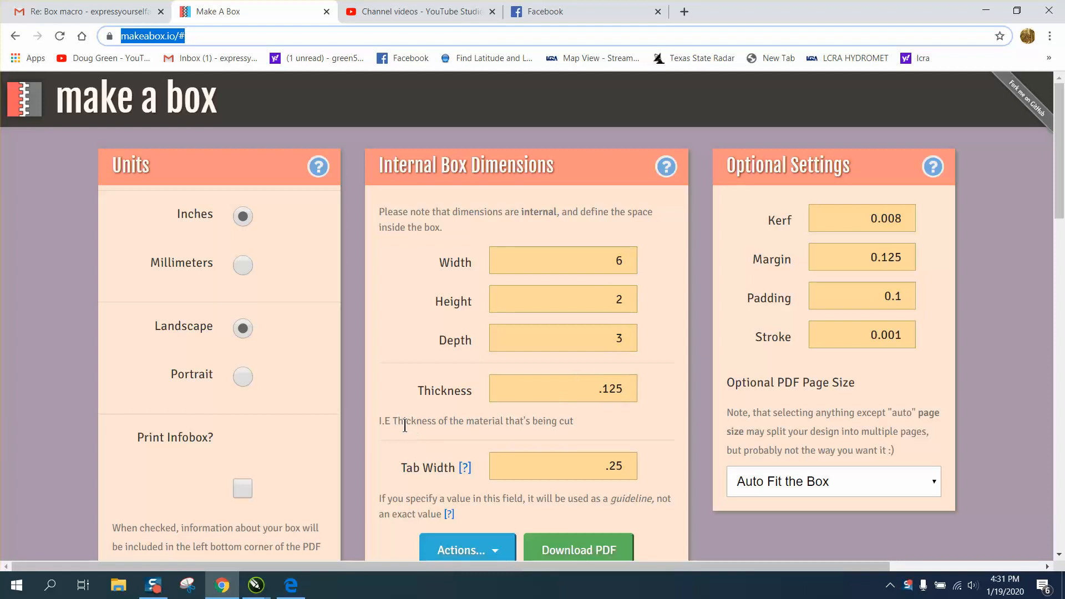
# - Enter .125 as the material thickness for the 6 × 2 × 3 inch box
pyautogui.click(563, 388)
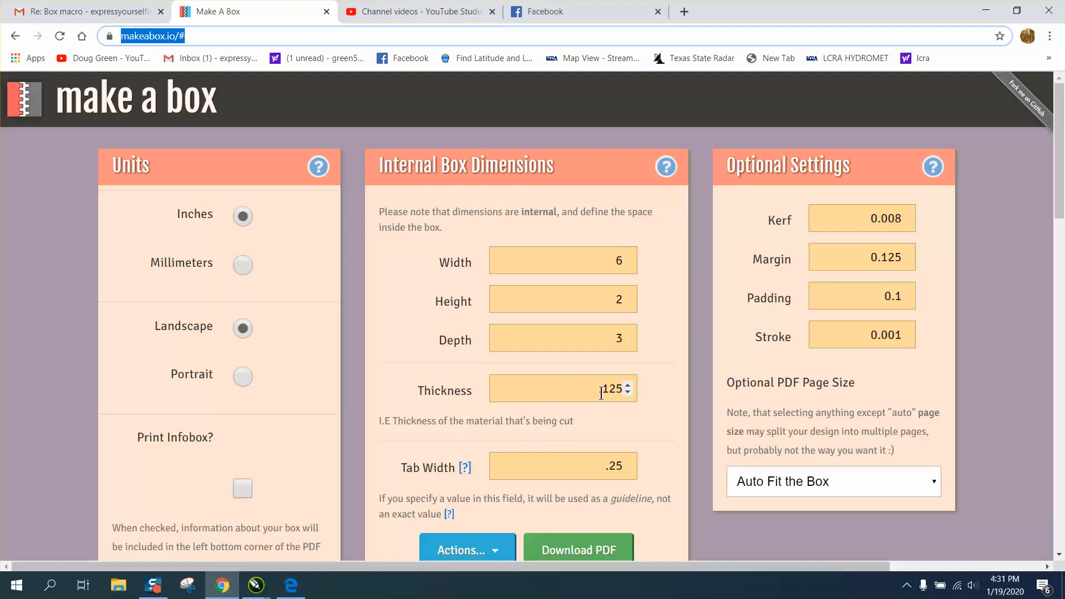
pyautogui.moveTo(600, 413)
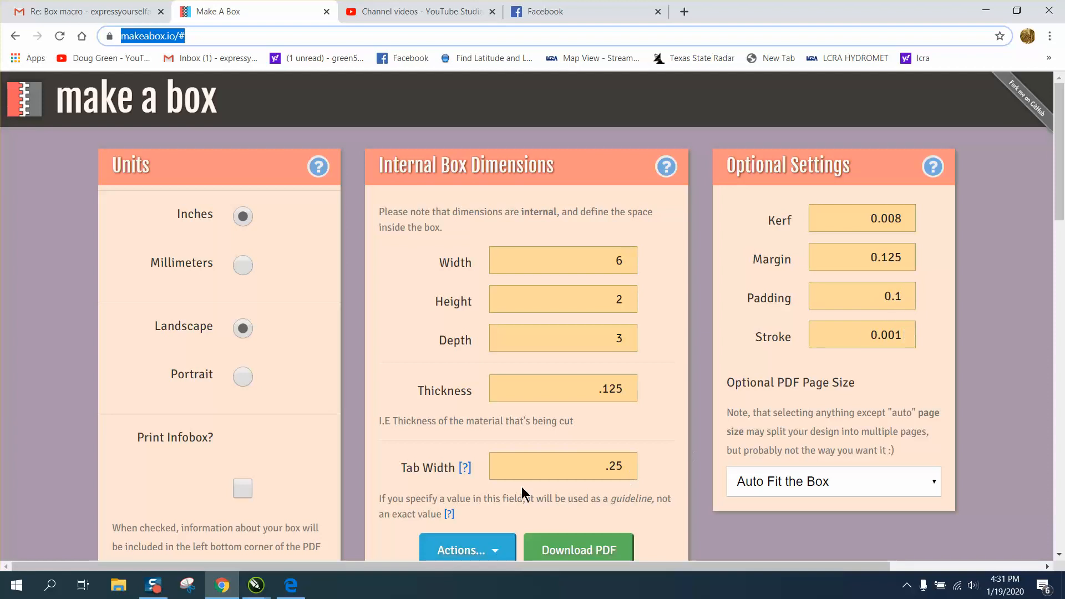
pyautogui.moveTo(596, 557)
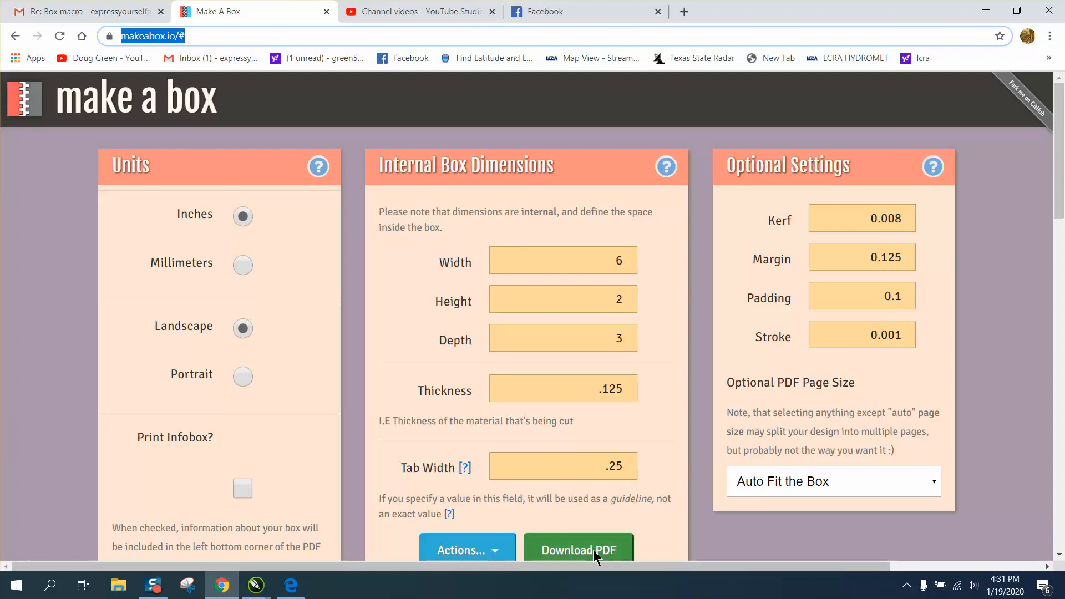
pyautogui.moveTo(531, 89)
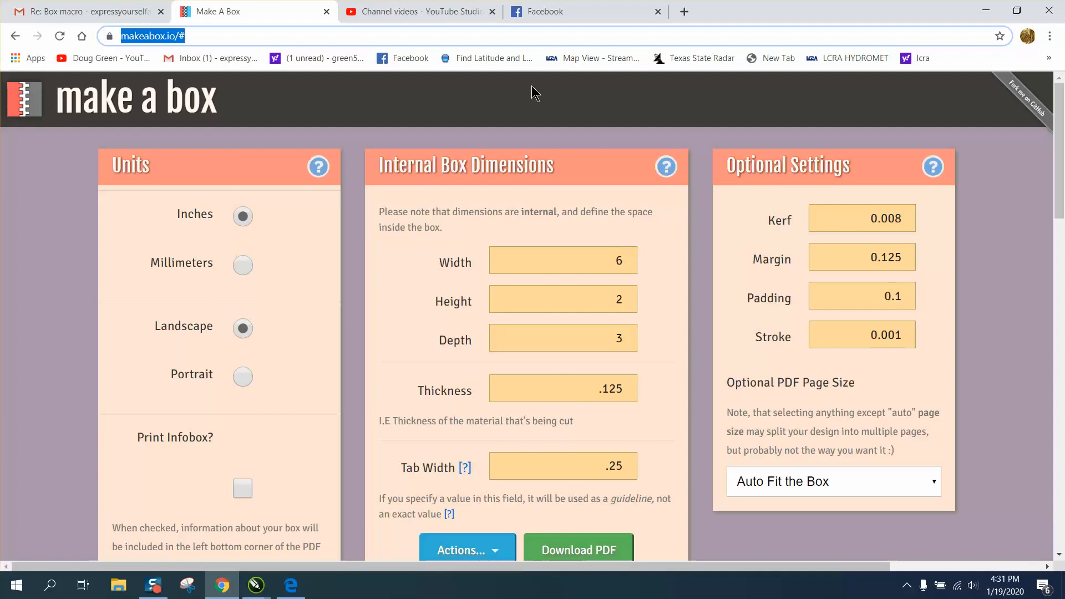
pyautogui.moveTo(258, 587)
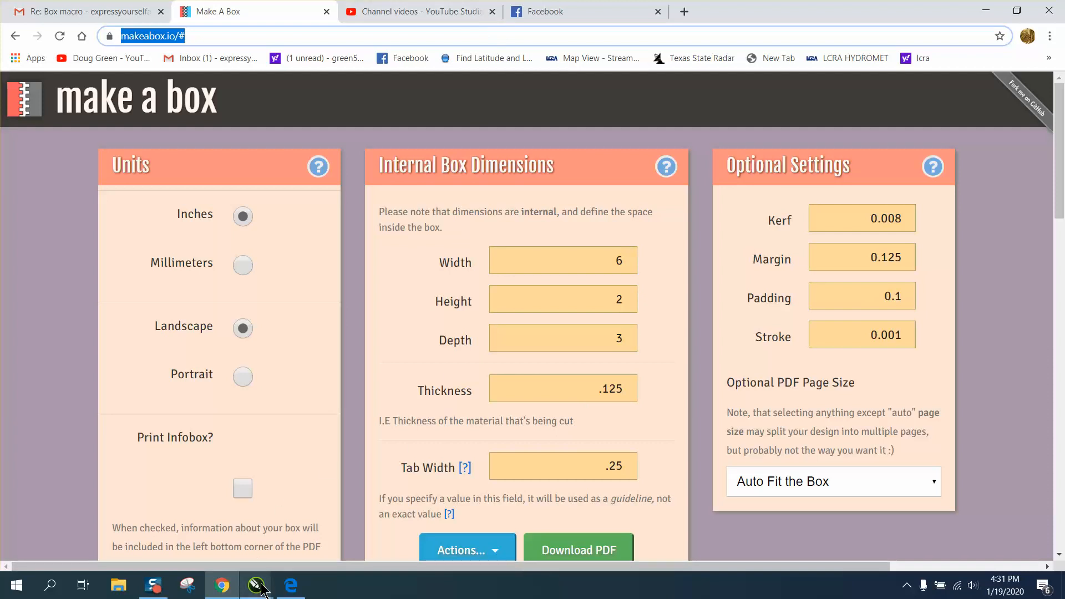
# - Import makeabox.pdf into the CorelDRAW drawing with its text as curves
pyautogui.click(255, 585)
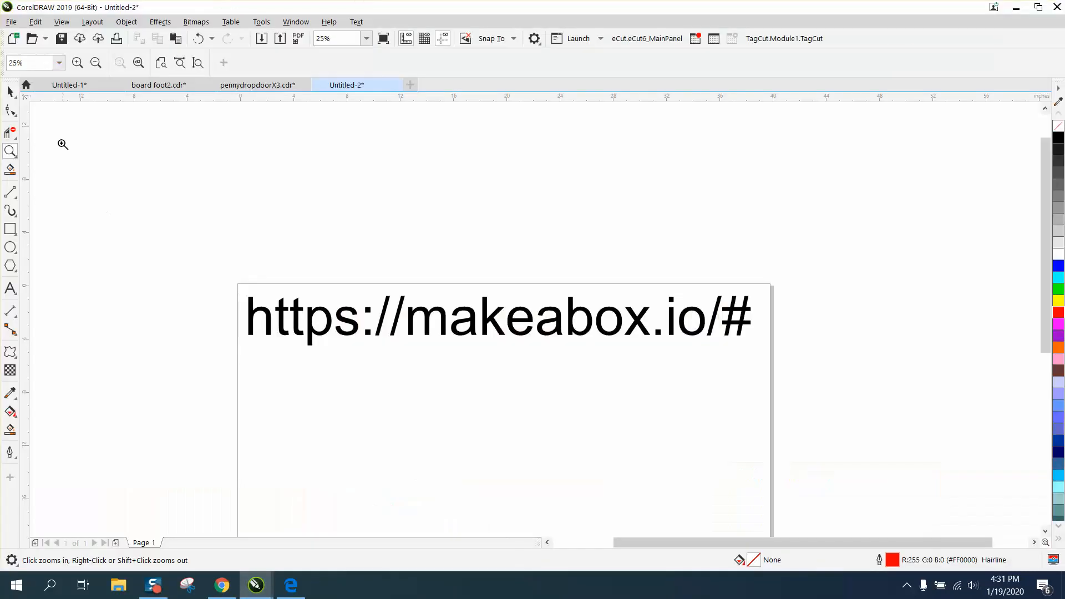
pyautogui.click(13, 22)
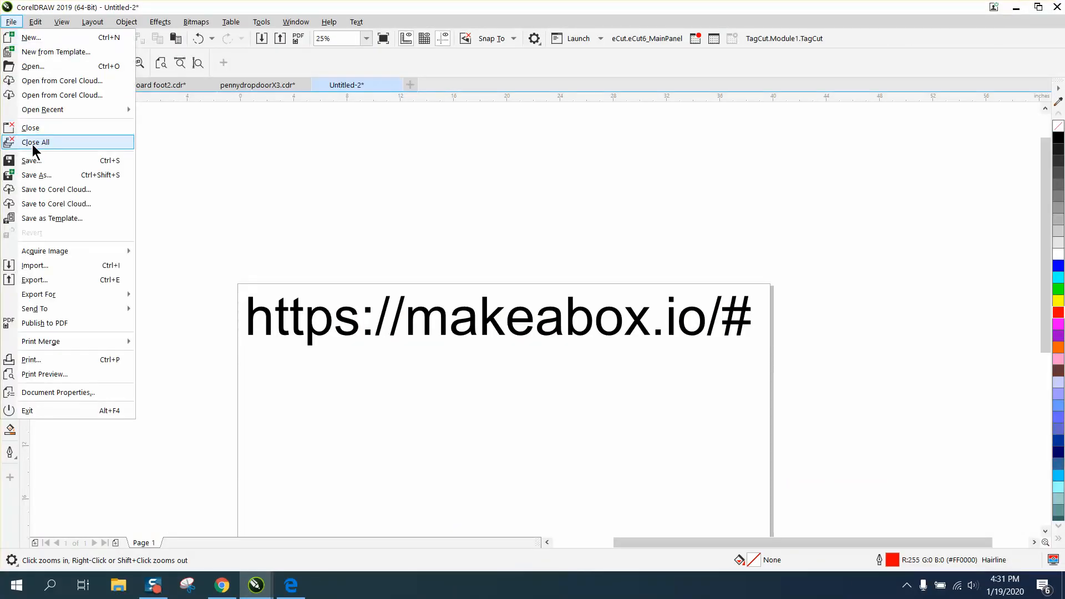
pyautogui.click(34, 265)
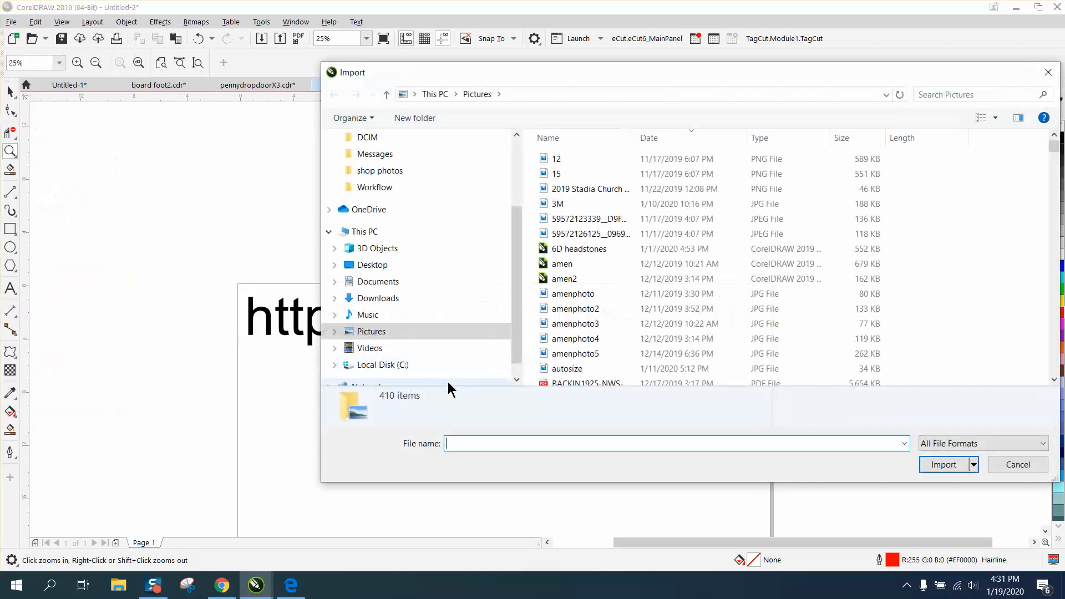
pyautogui.write('ma')
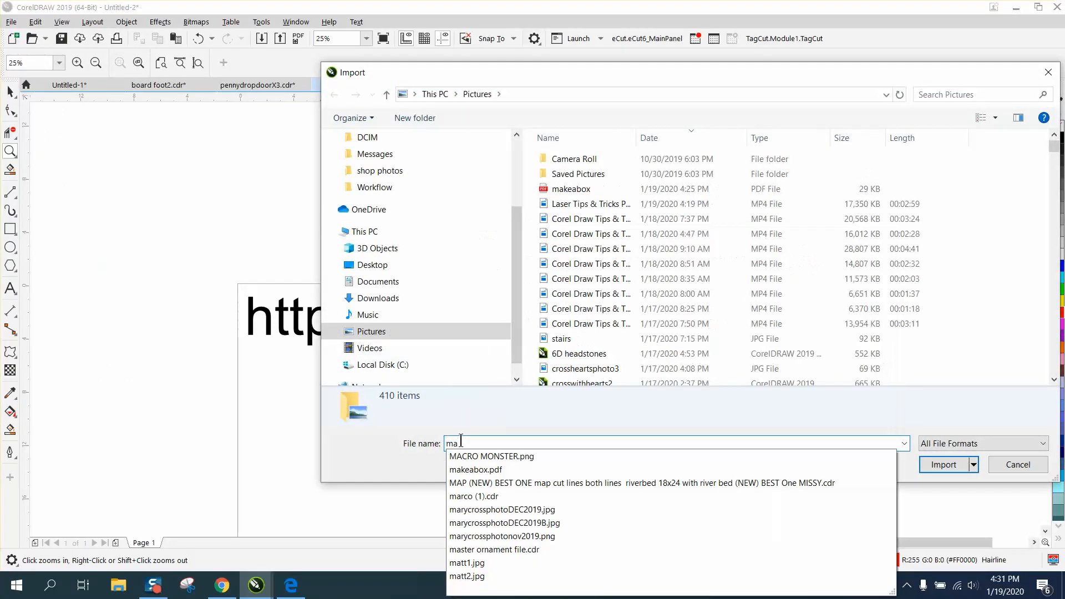
pyautogui.click(476, 470)
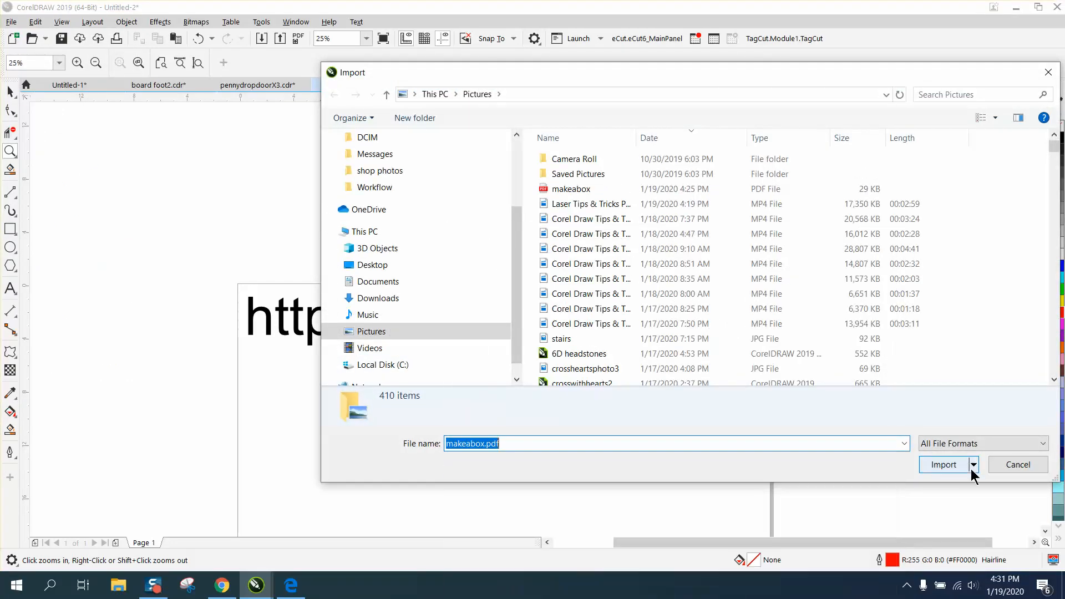
pyautogui.click(943, 465)
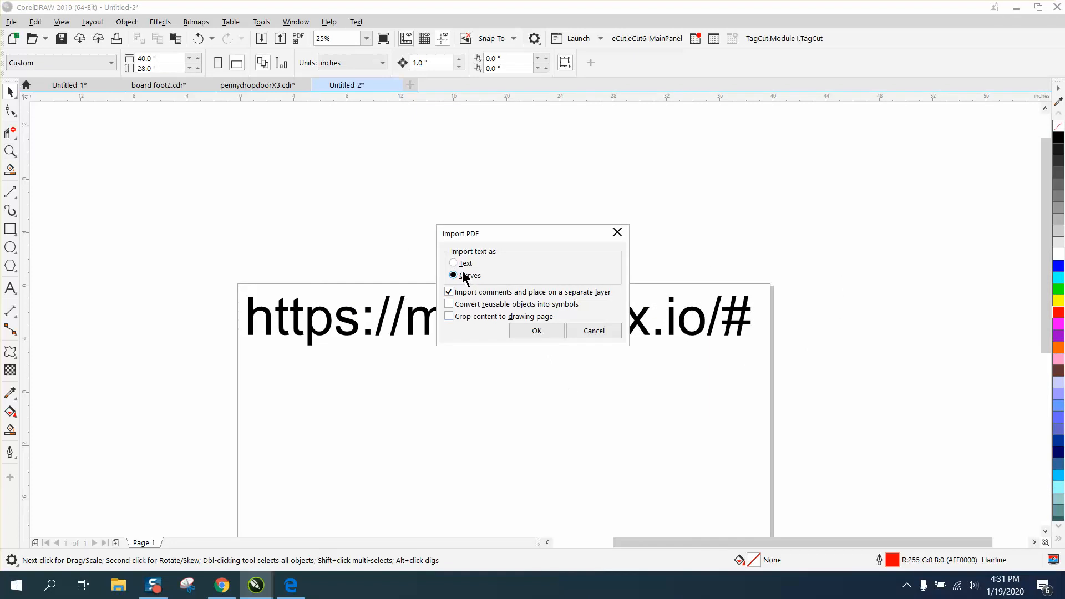
pyautogui.click(536, 331)
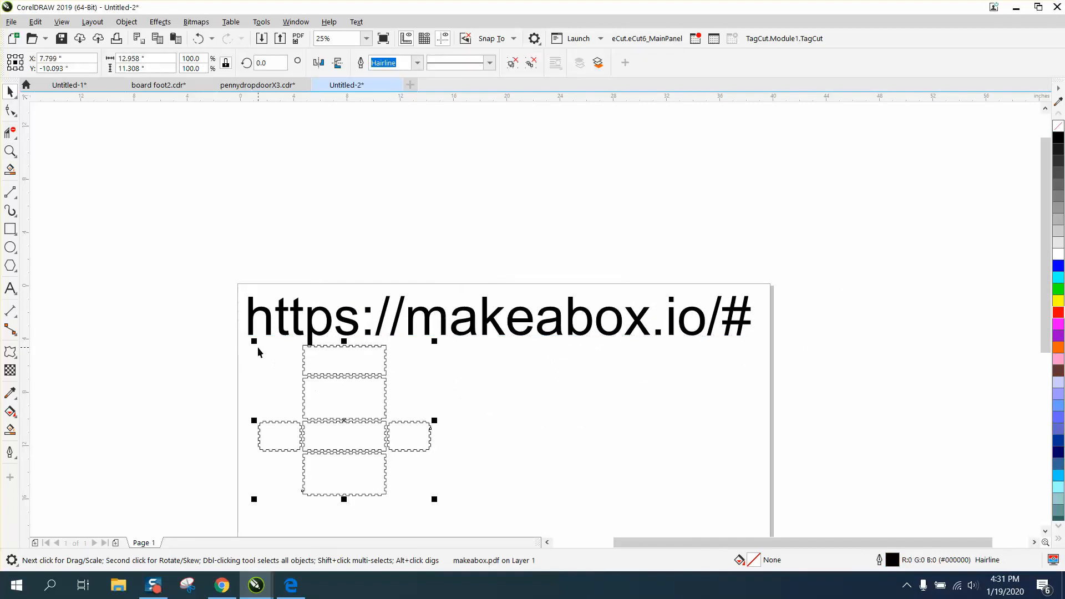
# - Zoom in on the imported makeabox template and select it for red hairline outlining
pyautogui.click(9, 151)
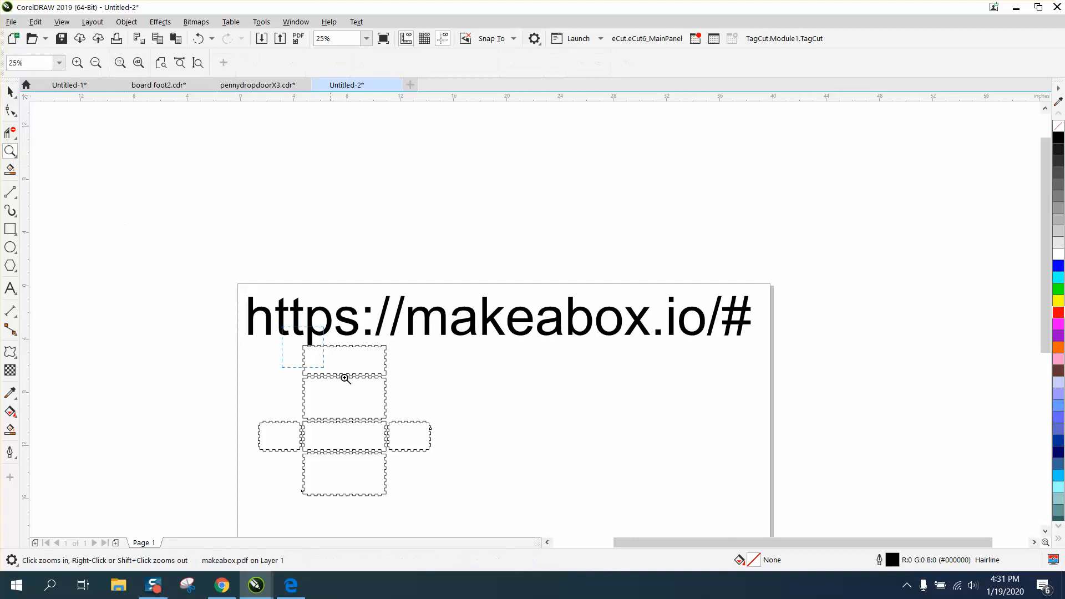
pyautogui.click(345, 378)
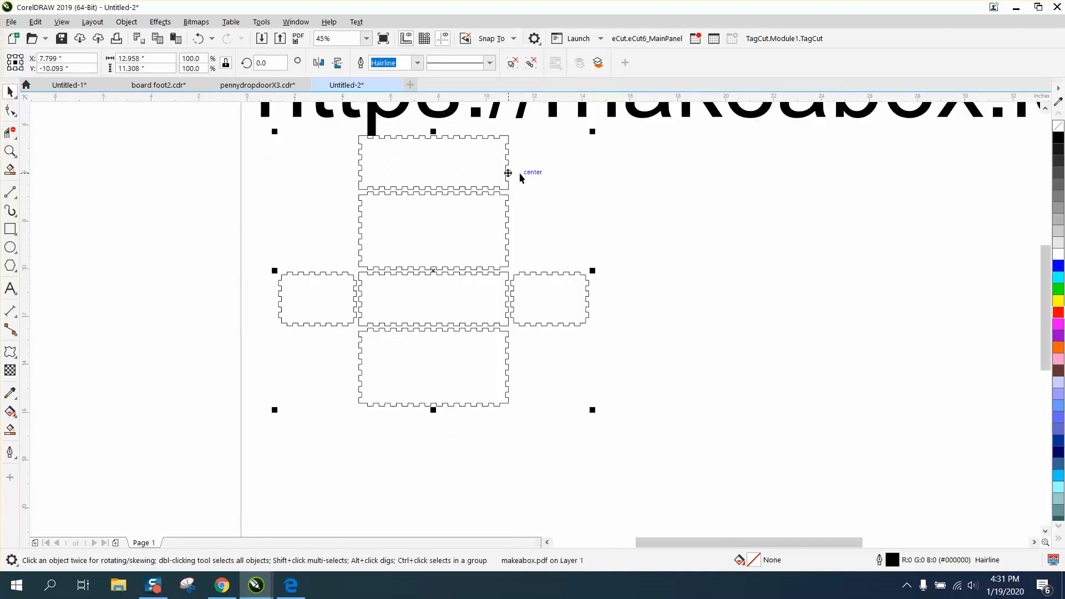
pyautogui.moveTo(1059, 313)
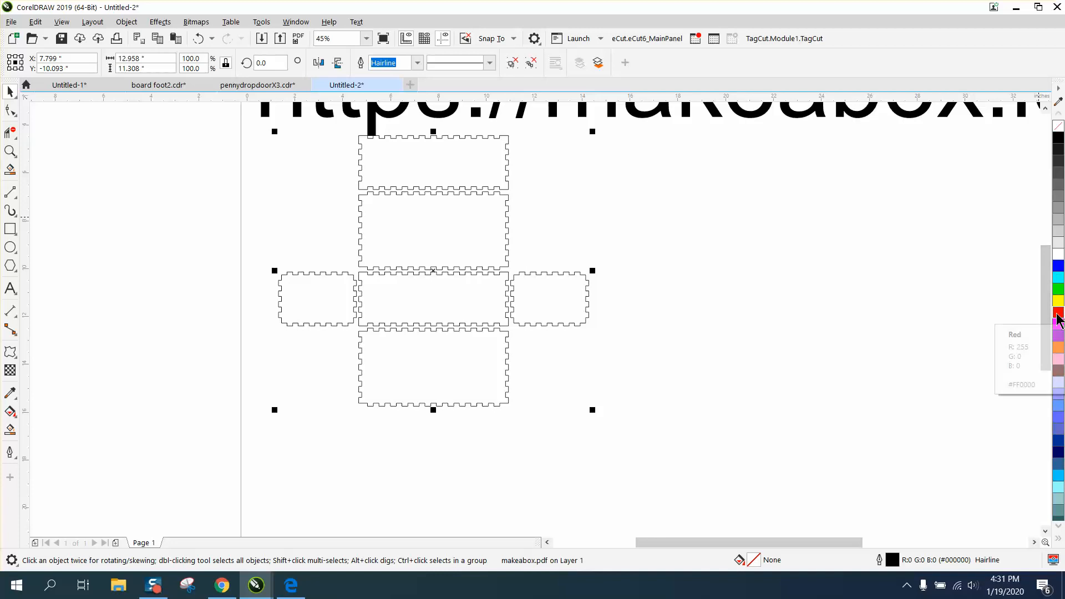
pyautogui.click(1059, 312)
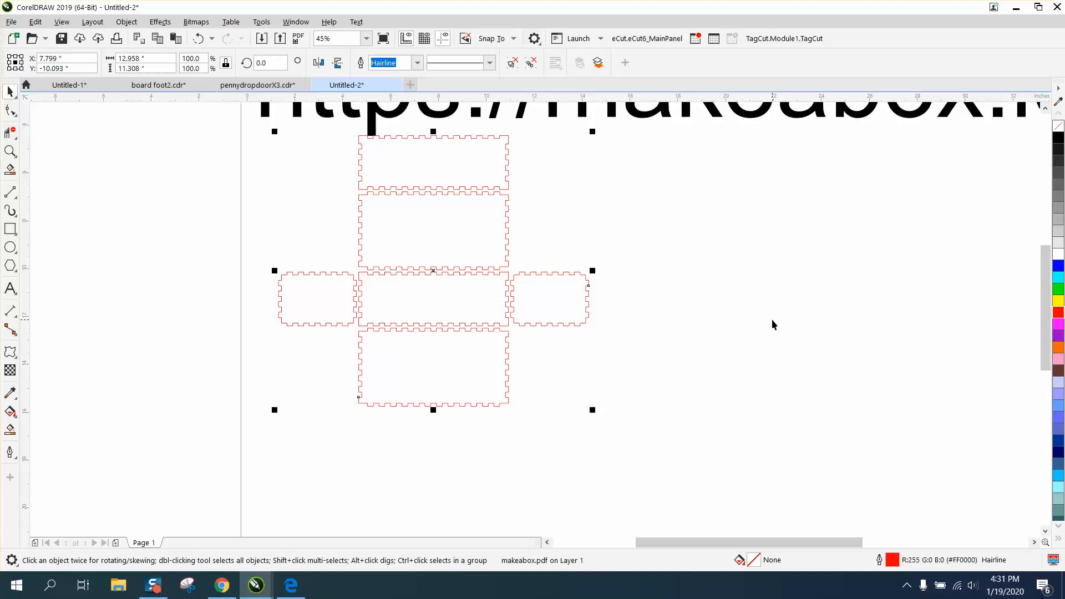
pyautogui.moveTo(115, 34)
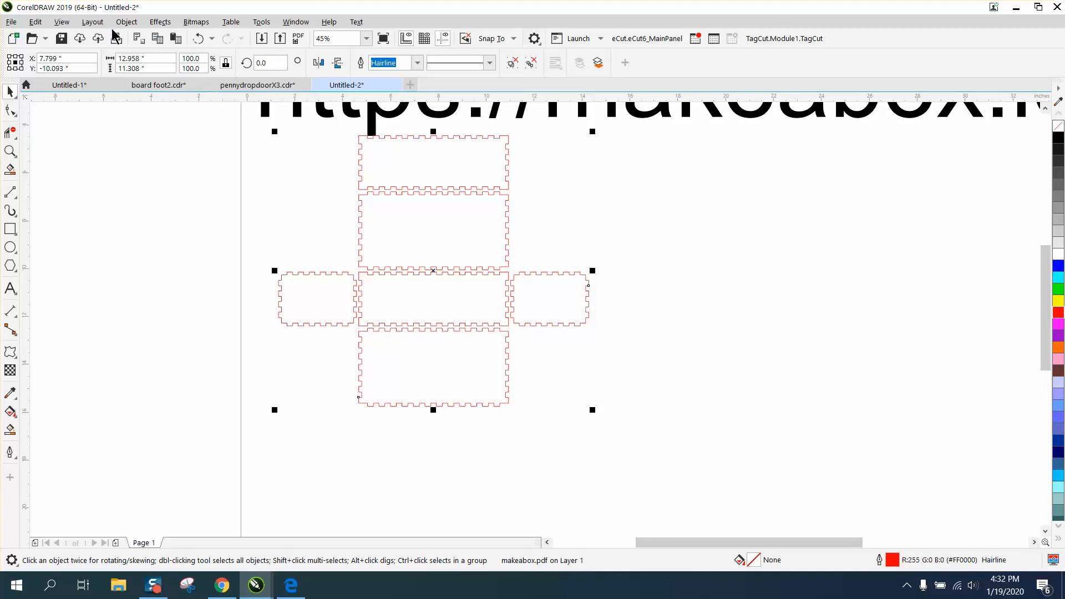
# - Marquee-select the end panel's and a long panel's line pieces and group them with Ctrl+G
pyautogui.click(126, 21)
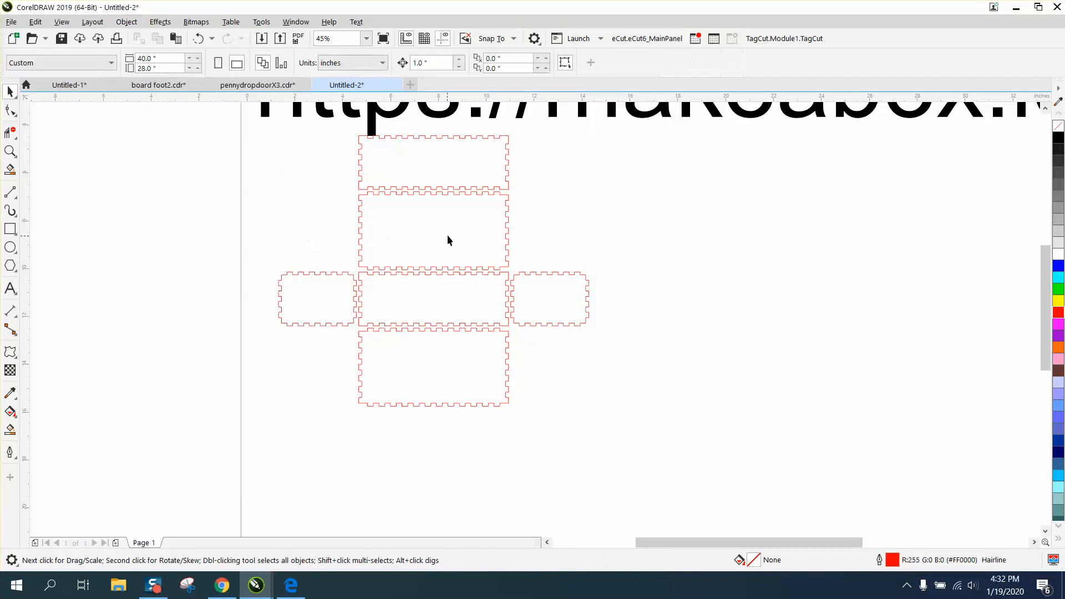
pyautogui.moveTo(470, 223)
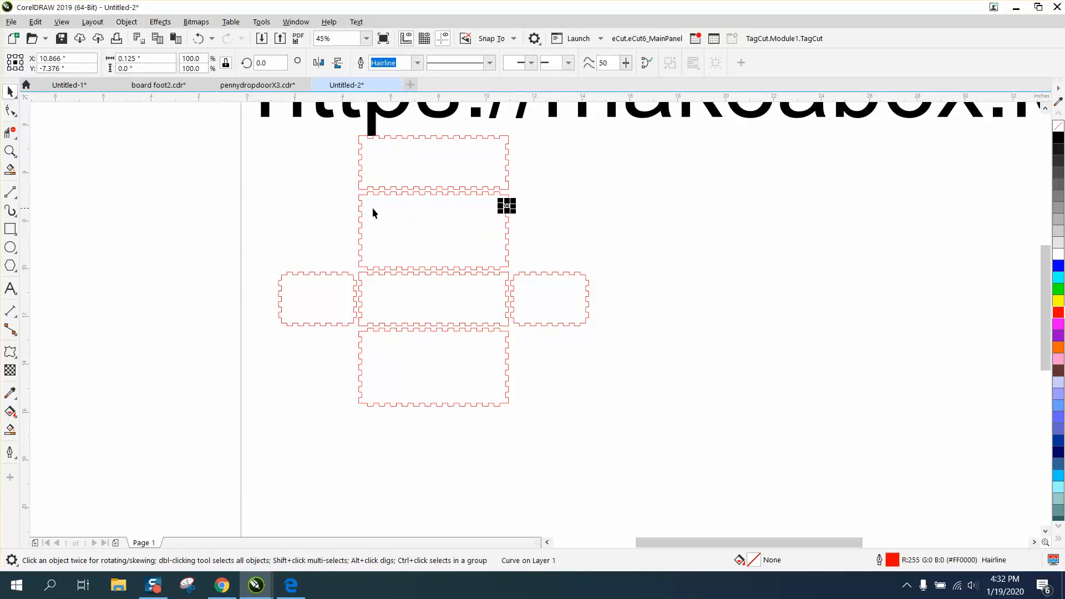
pyautogui.moveTo(334, 188)
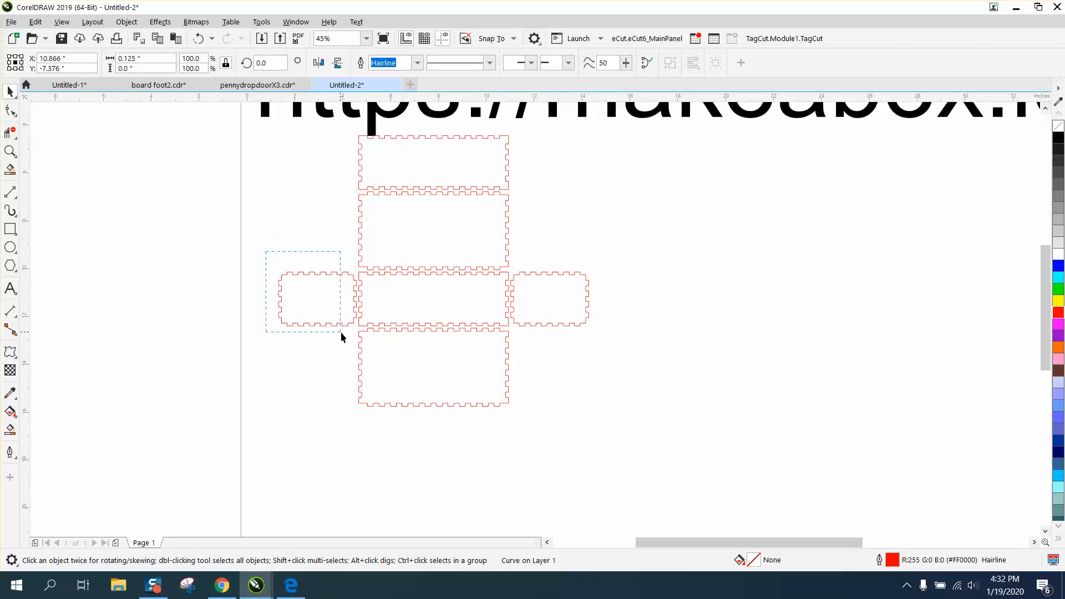
pyautogui.click(317, 300)
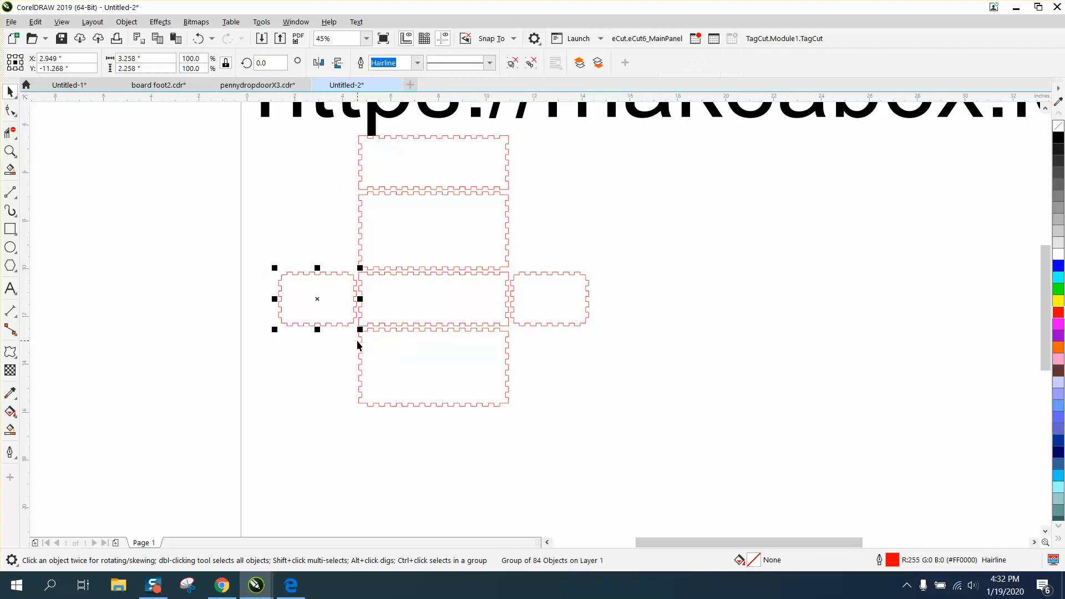
pyautogui.moveTo(316, 299); pyautogui.dragTo(636, 260)
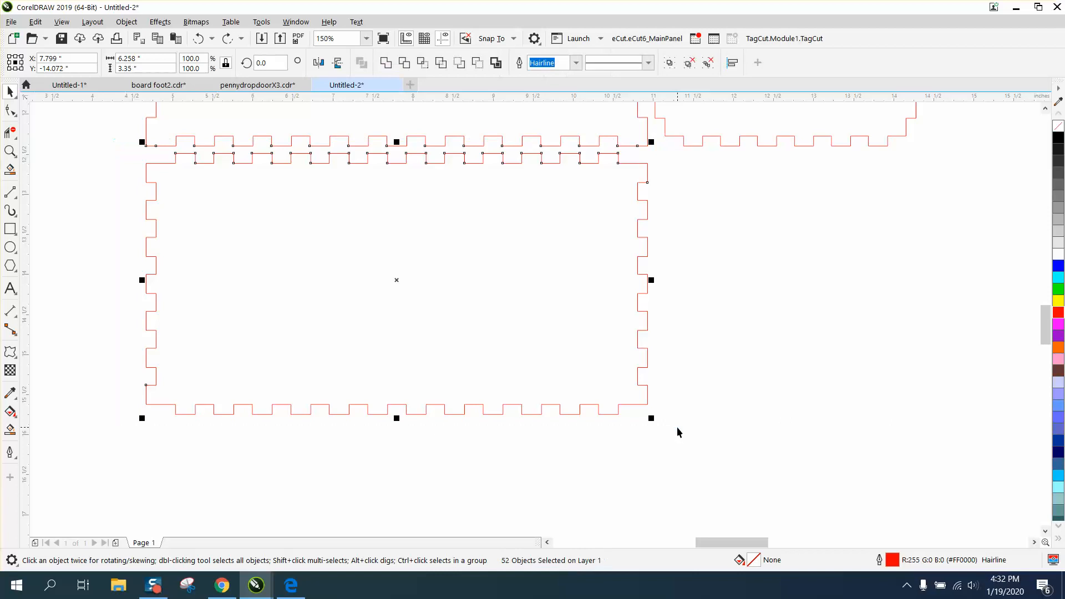
pyautogui.press('ctrl+g')
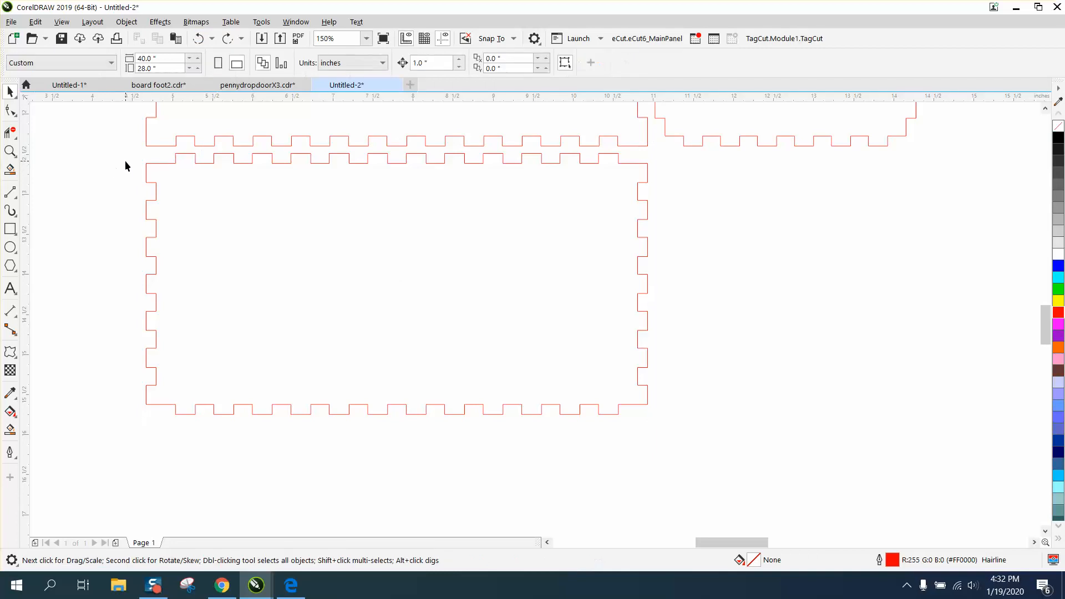
pyautogui.moveTo(132, 153)
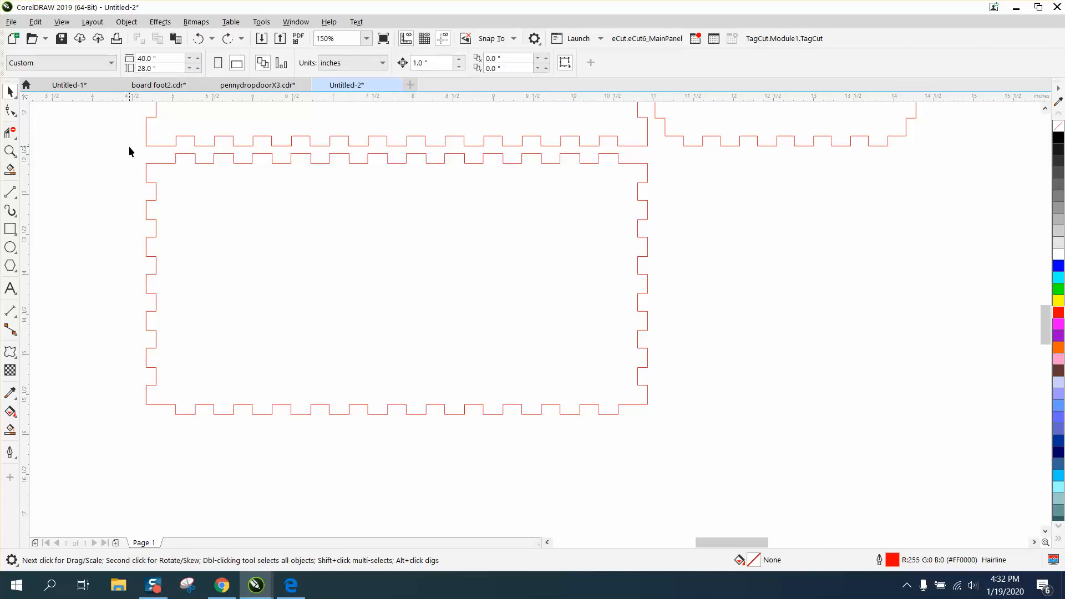
# - Drag a long panel and an end panel out to the right of the template
pyautogui.moveTo(130, 133); pyautogui.dragTo(657, 230)
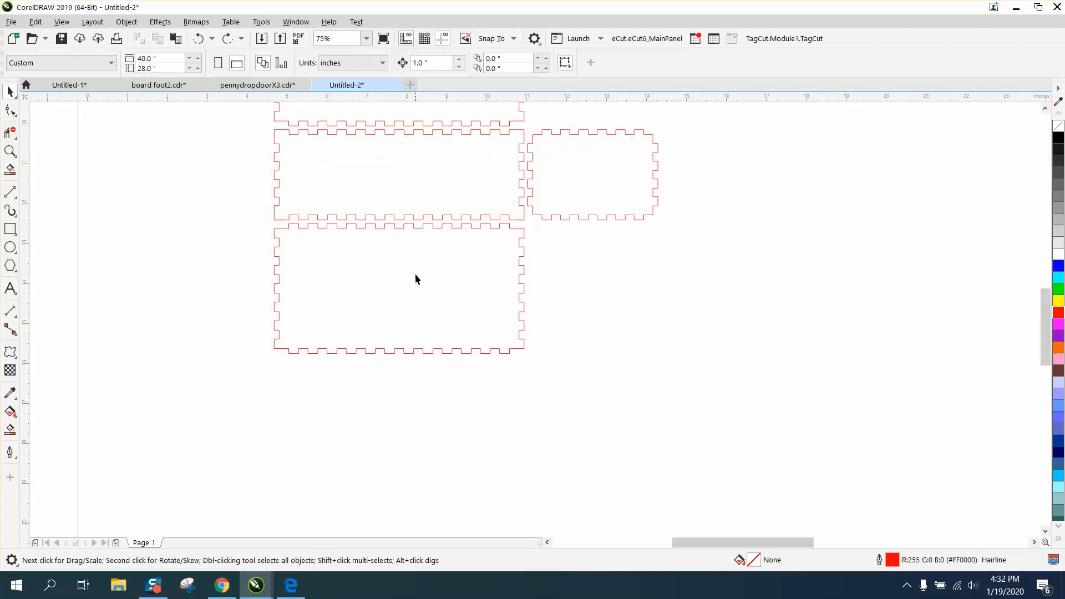
pyautogui.moveTo(424, 233)
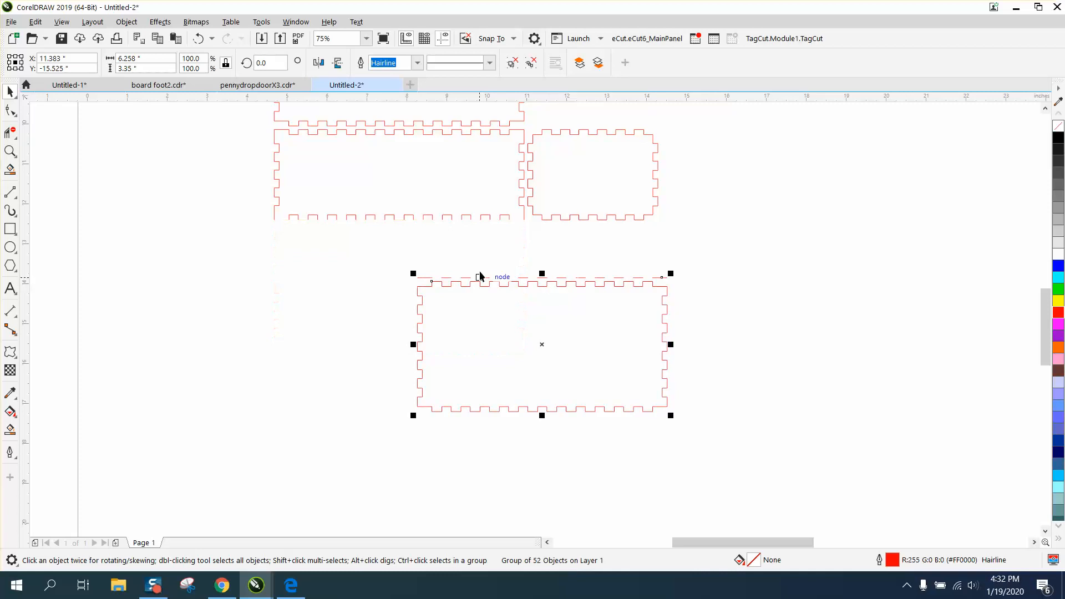
pyautogui.moveTo(541, 345); pyautogui.dragTo(398, 287)
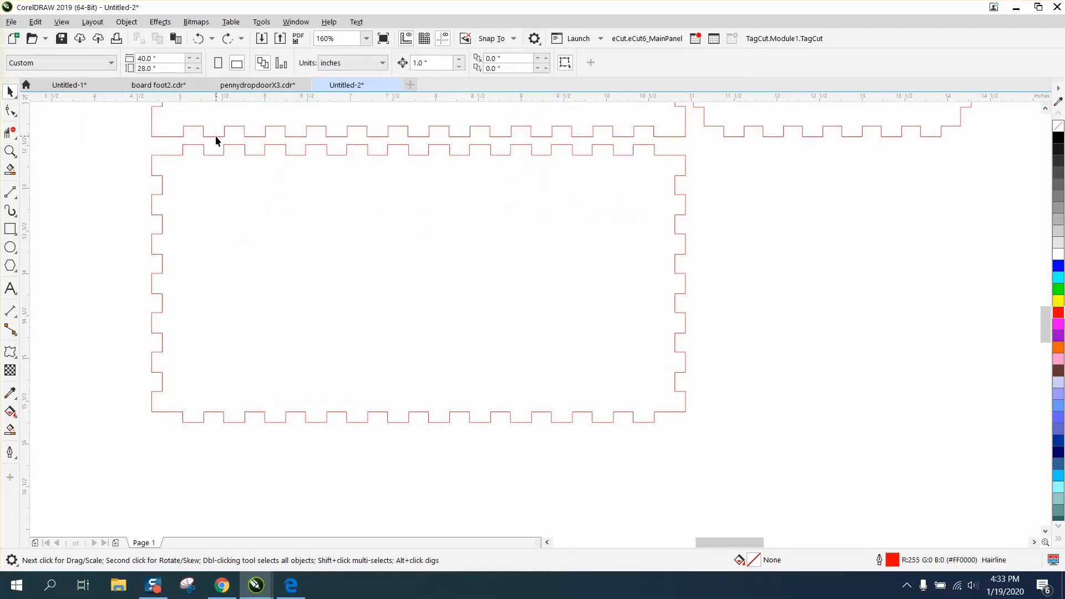
pyautogui.click(209, 136)
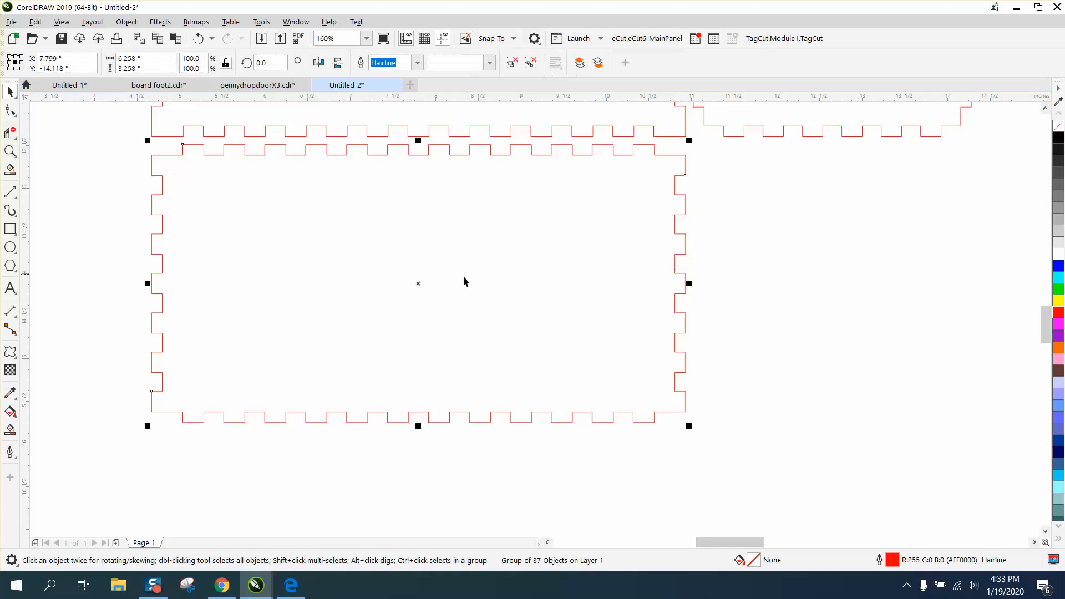
pyautogui.moveTo(465, 282); pyautogui.dragTo(673, 314)
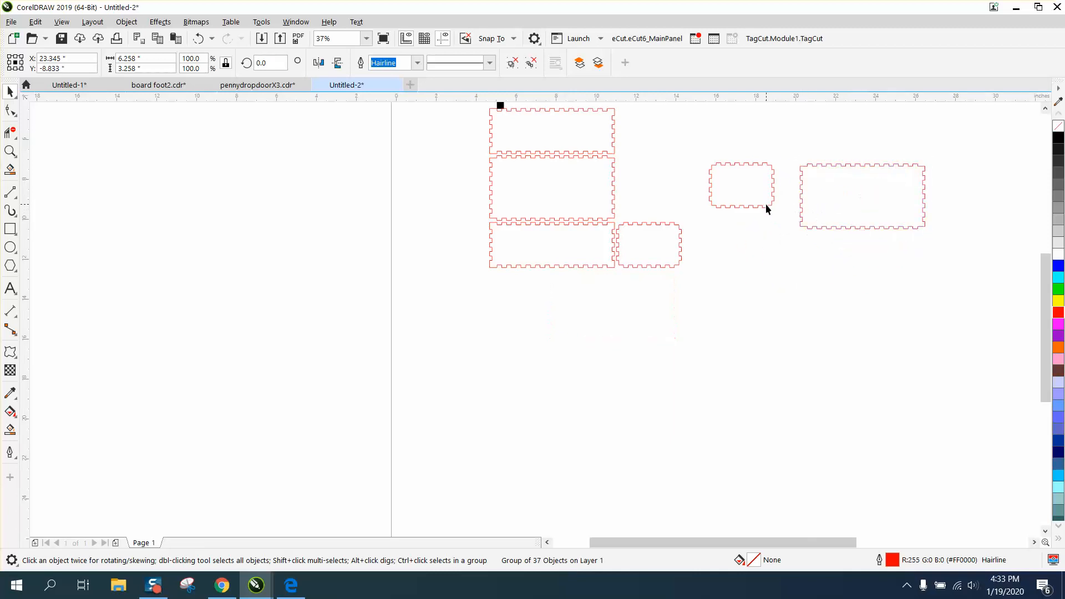
# - Snap the upright end panel against the long panel's end, undoing one misplacement
pyautogui.click(741, 185)
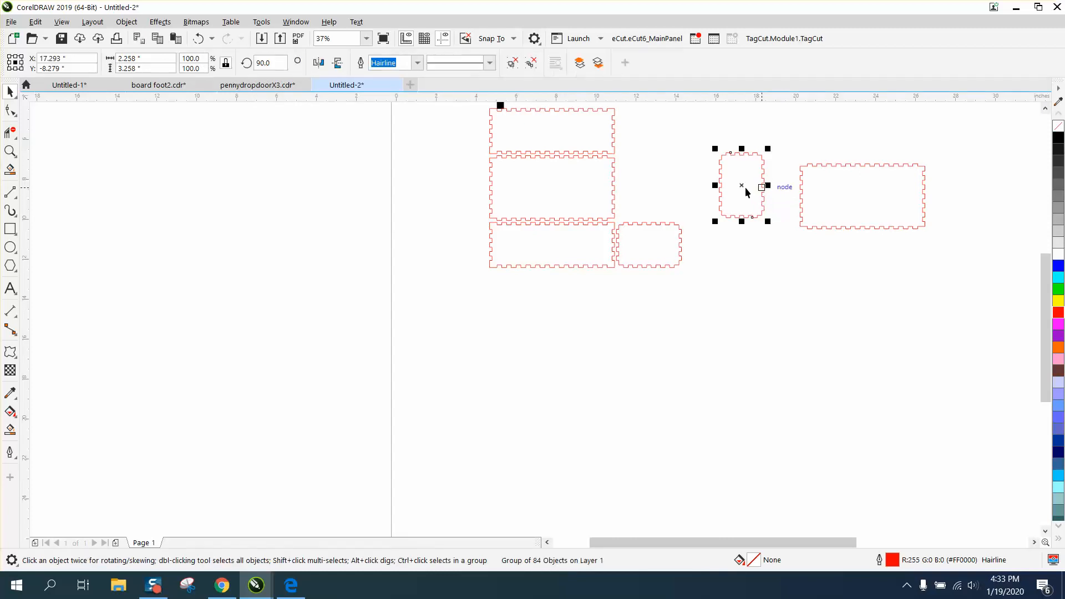
pyautogui.moveTo(741, 187); pyautogui.dragTo(785, 197)
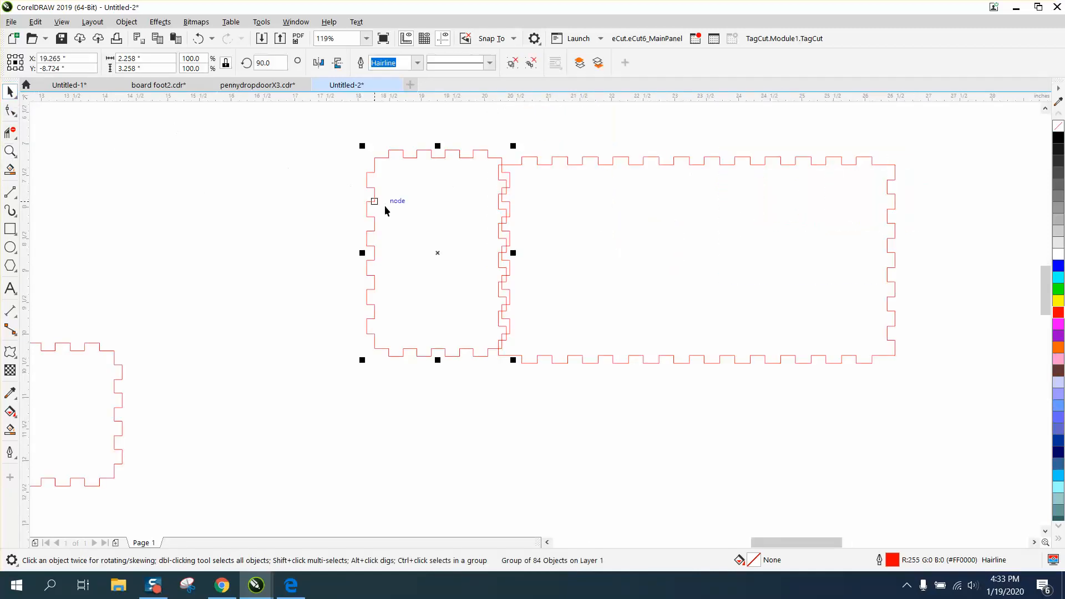
pyautogui.moveTo(337, 141)
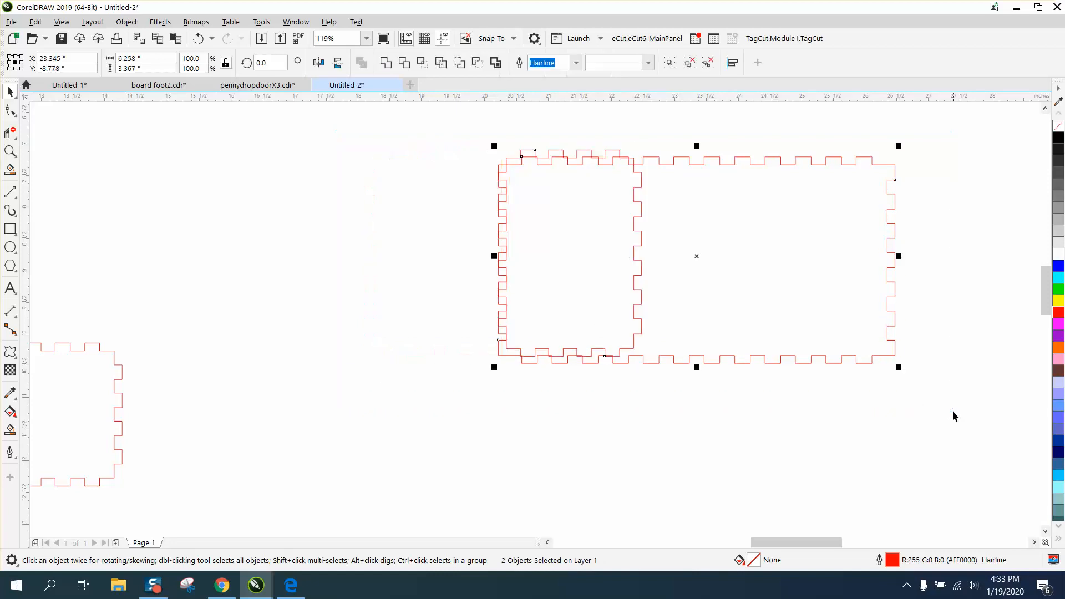
pyautogui.moveTo(641, 289)
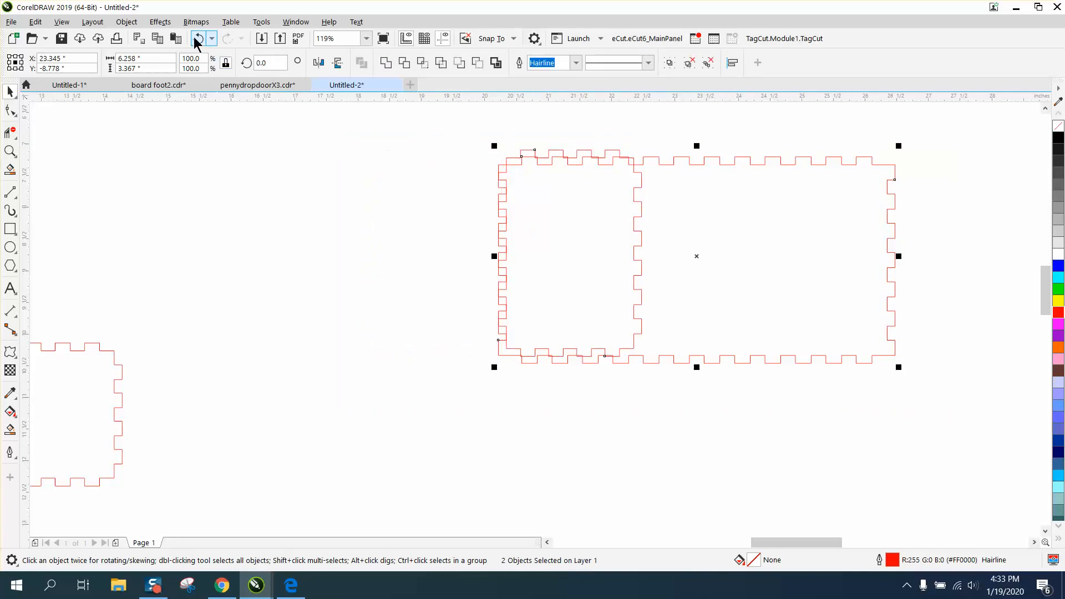
pyautogui.click(197, 38)
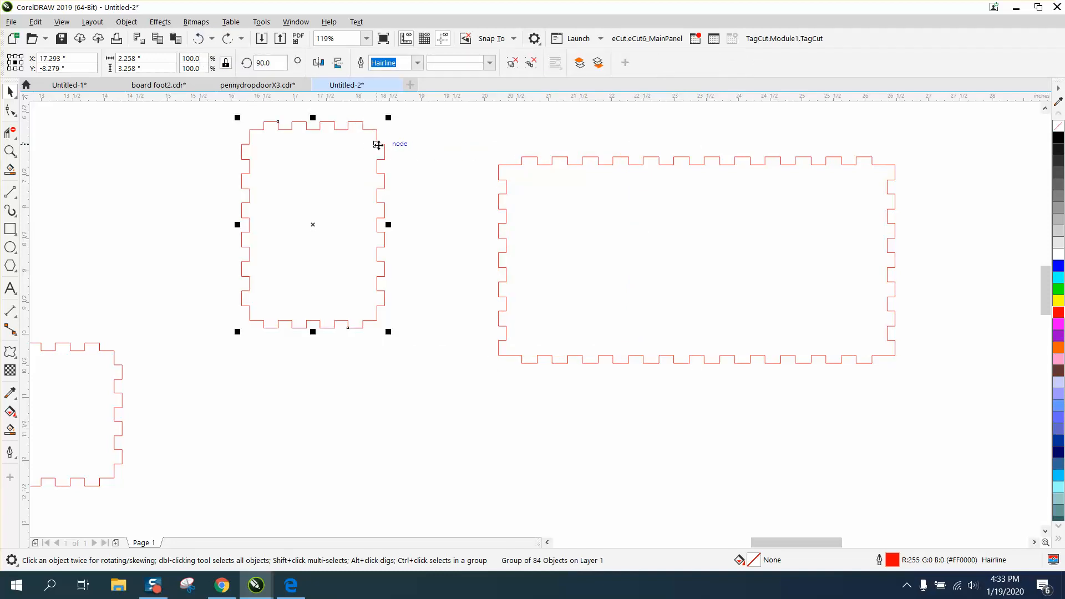
pyautogui.moveTo(312, 225); pyautogui.dragTo(433, 260)
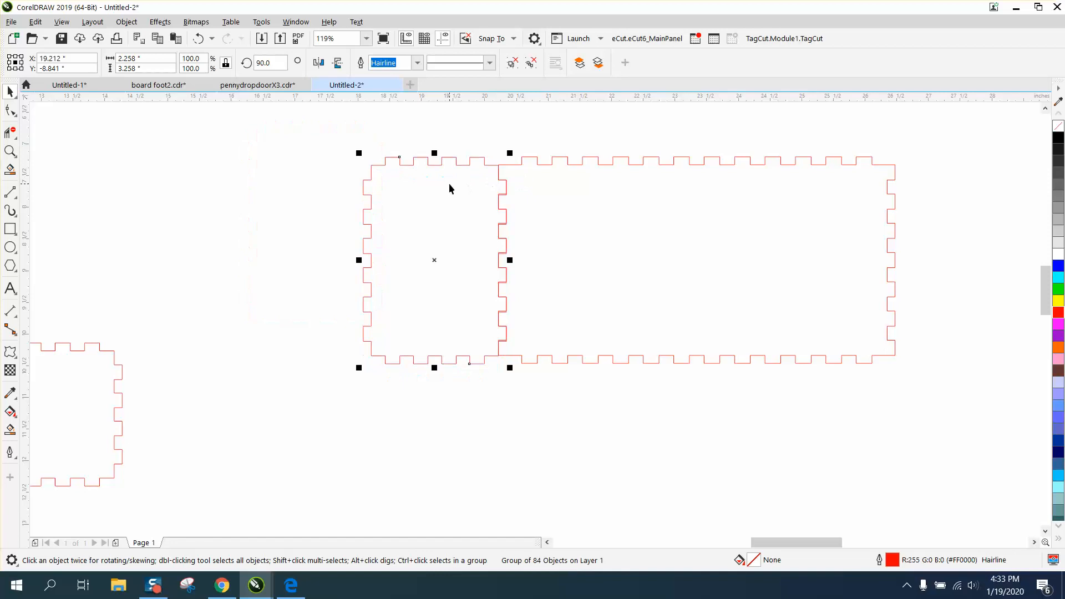
pyautogui.click(9, 151)
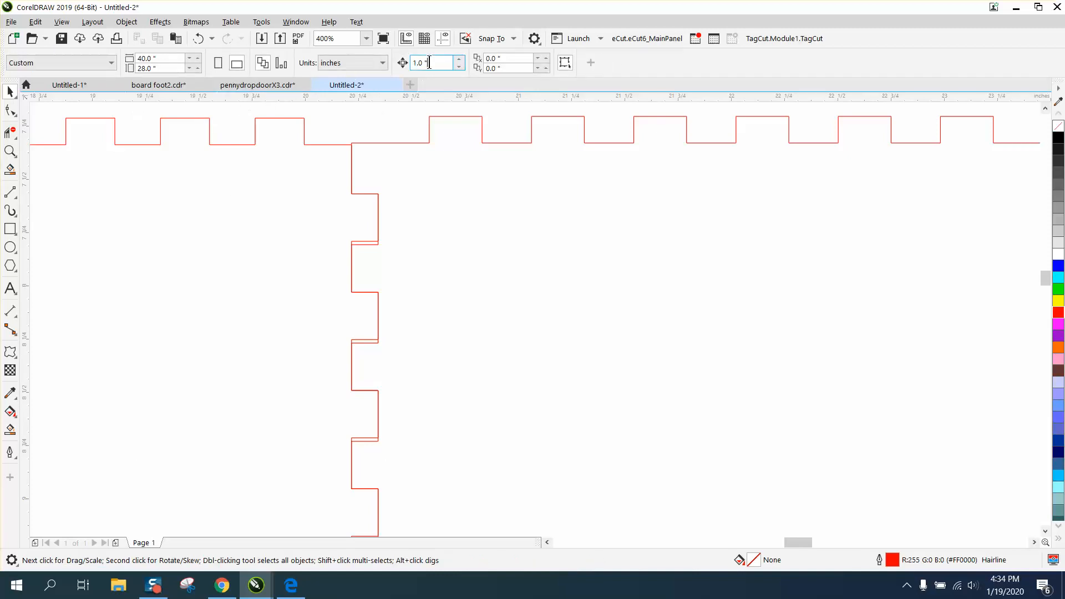
# - Set nudge distance to 0.025", offset the duplicate panel, and zoom in on the tabs
pyautogui.write('.001')
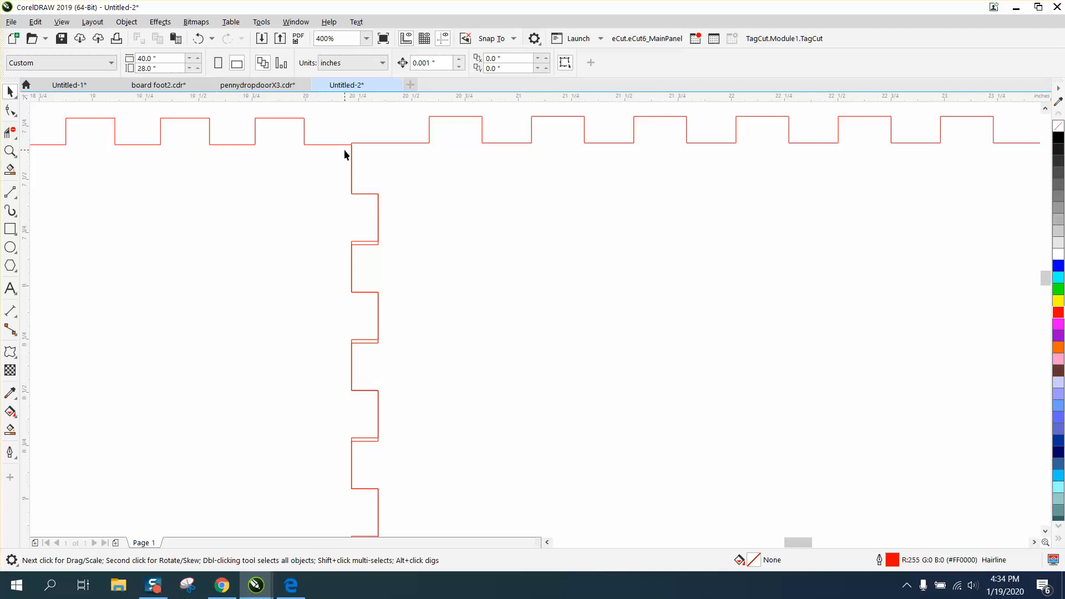
pyautogui.moveTo(340, 147)
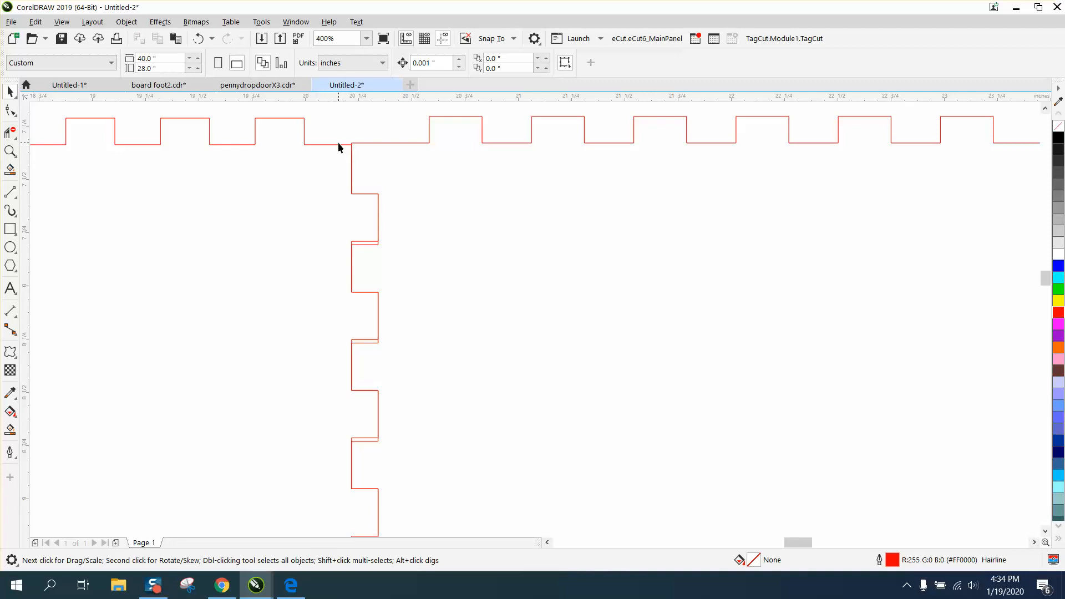
pyautogui.moveTo(328, 151)
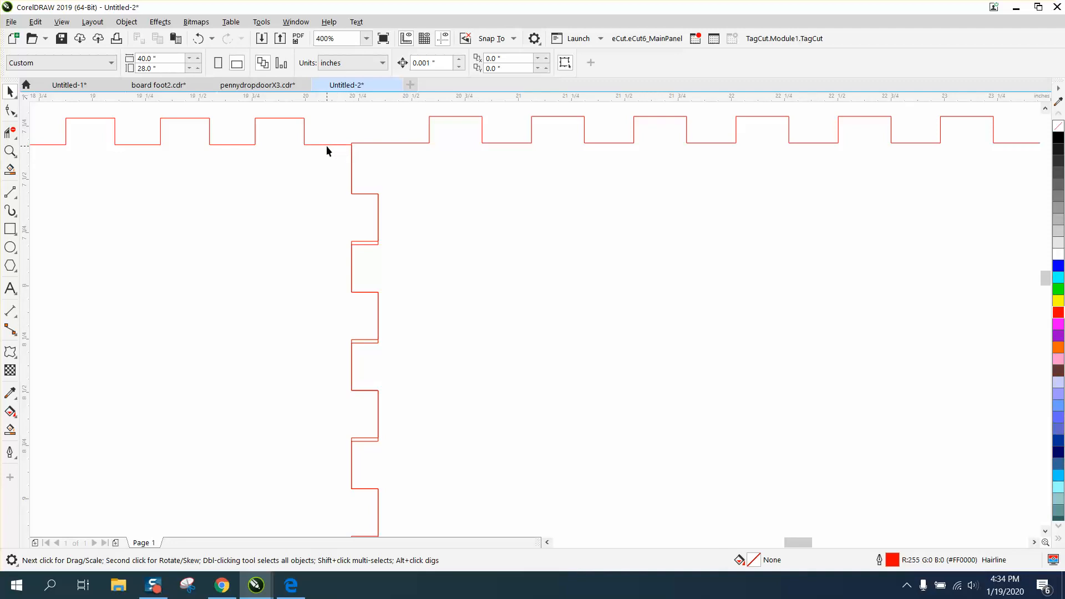
pyautogui.click(328, 146)
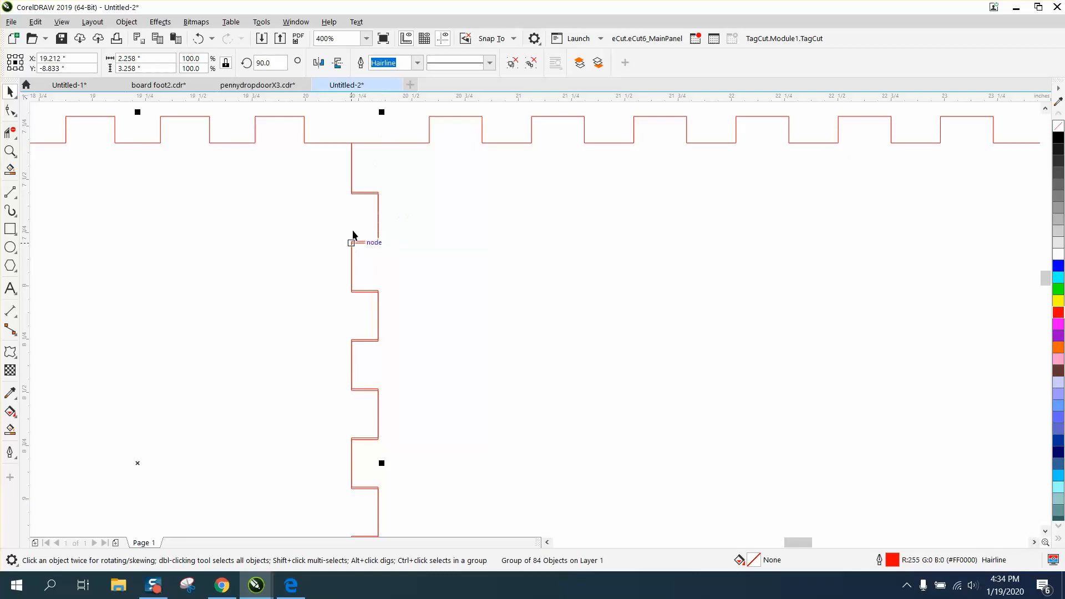
pyautogui.click(10, 166)
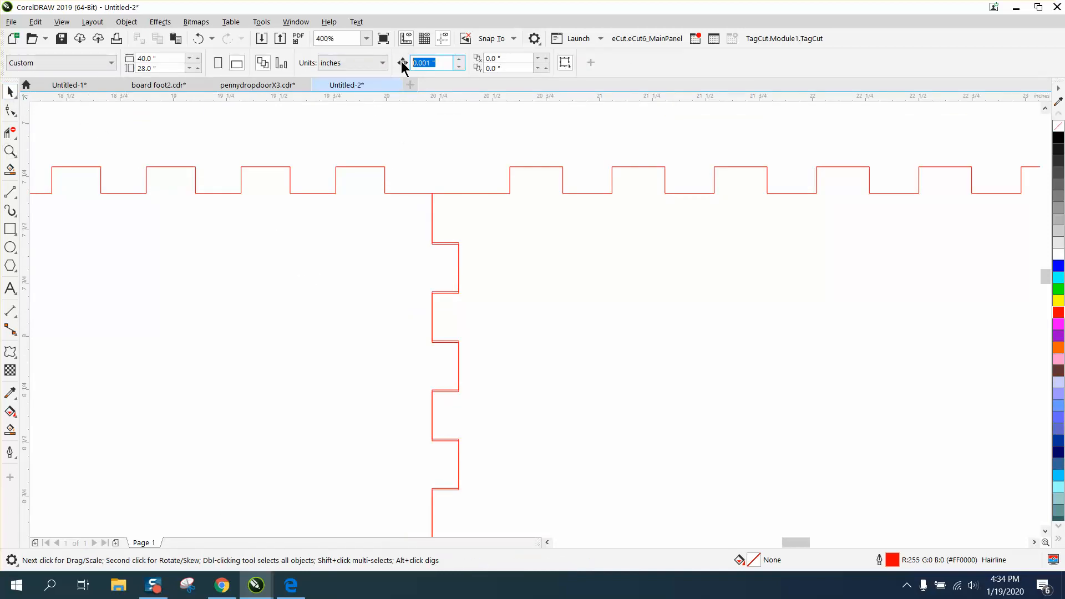
pyautogui.write('.025')
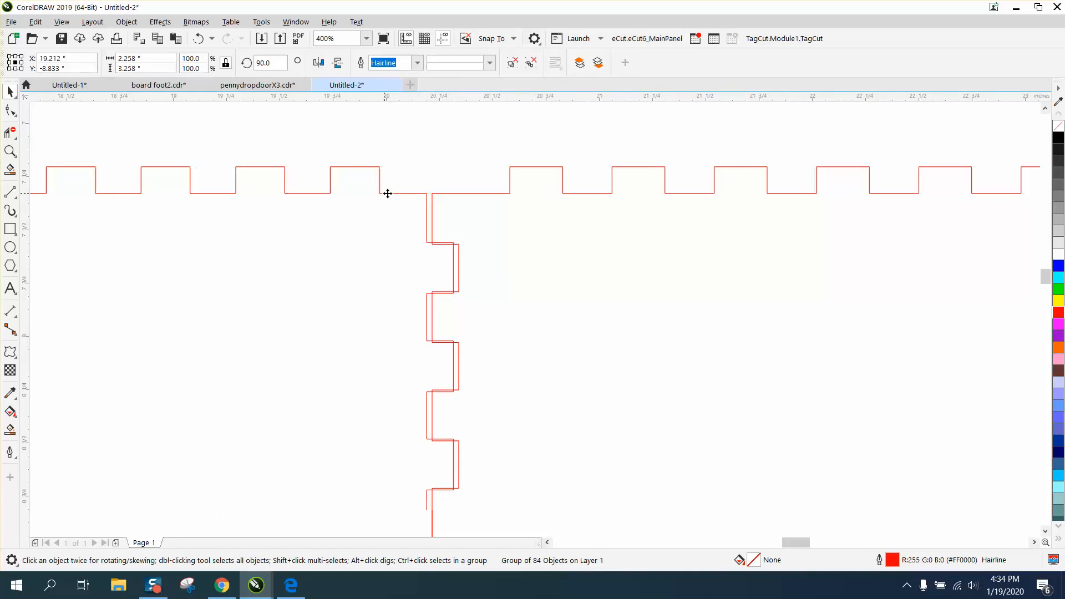
pyautogui.click(387, 193)
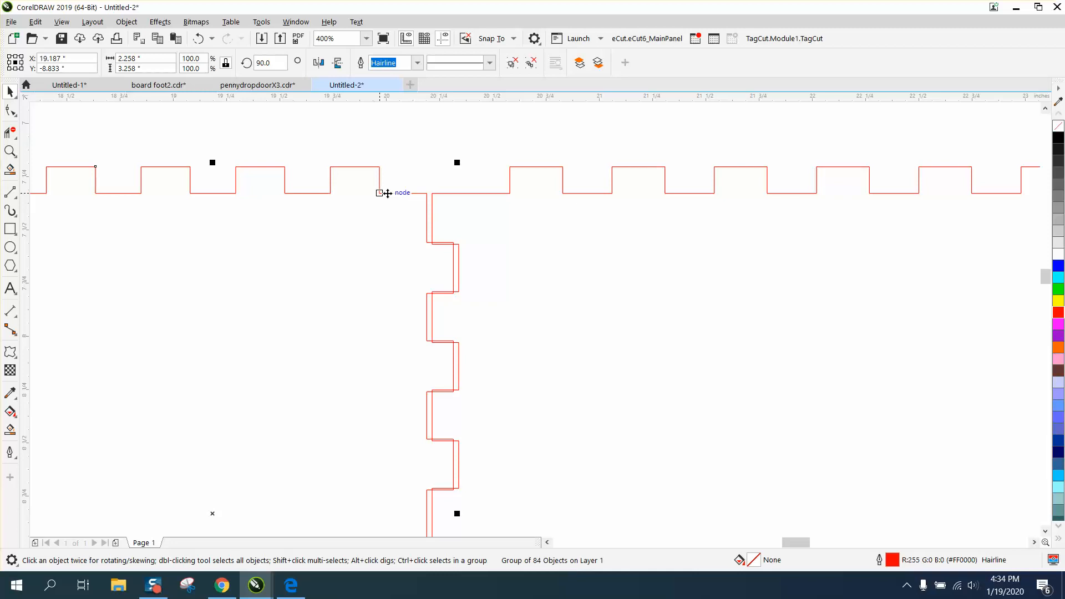
pyautogui.moveTo(440, 243)
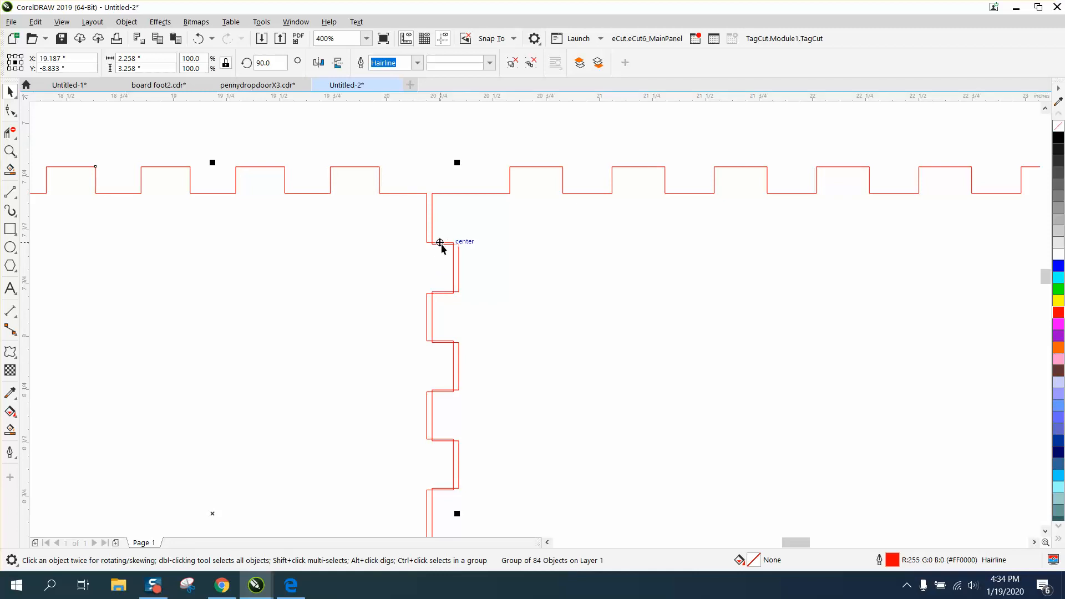
pyautogui.moveTo(32, 140)
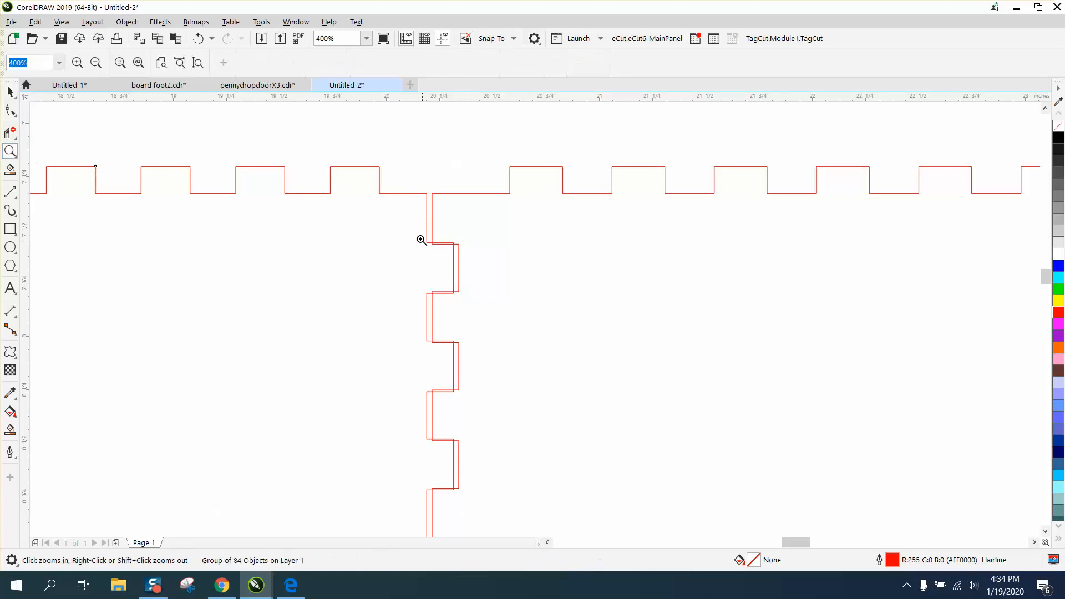
pyautogui.click(418, 240)
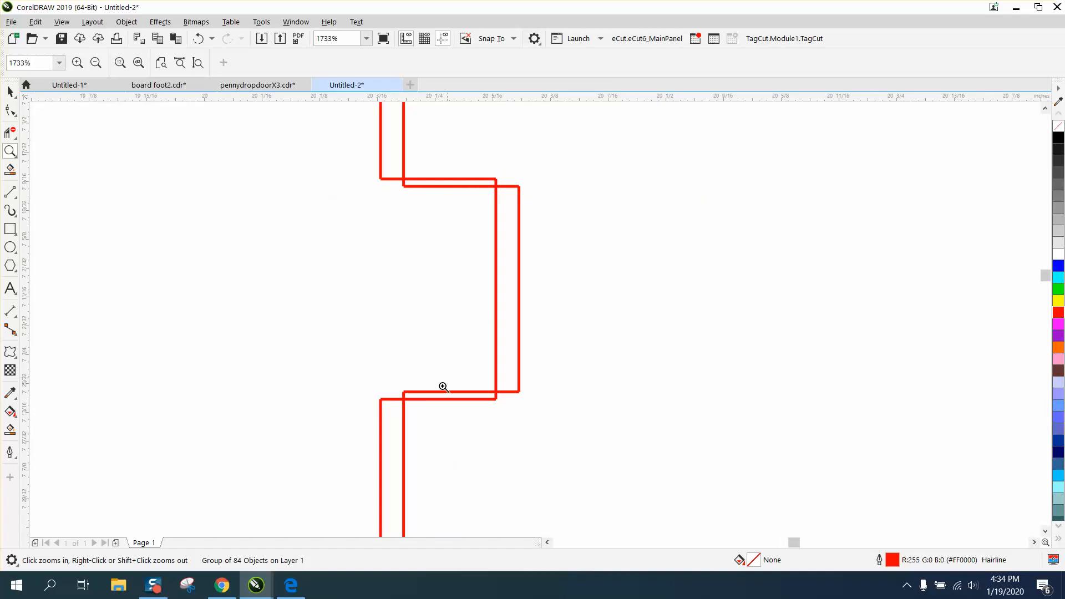
pyautogui.moveTo(472, 400)
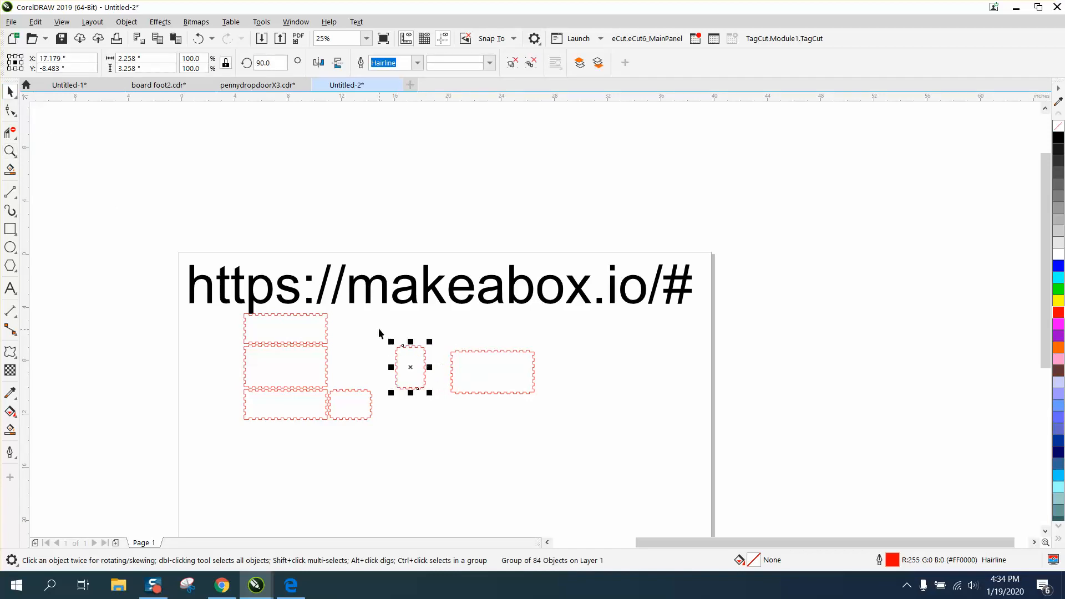
# - Draw vertical cut lines across the copied end and long panels and move a trimmed strip aside
pyautogui.click(492, 372)
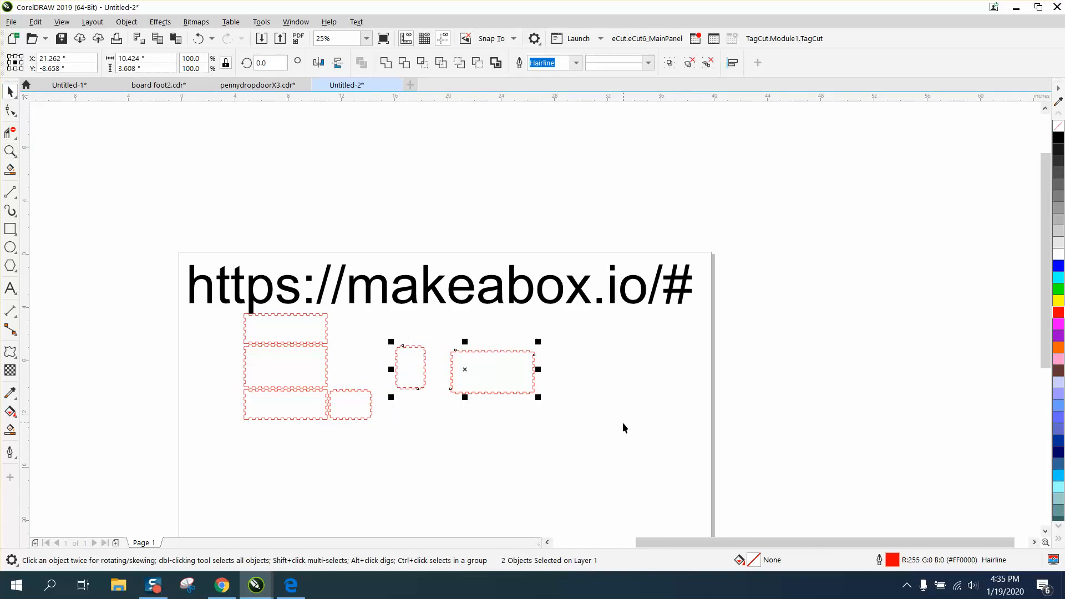
pyautogui.moveTo(475, 381)
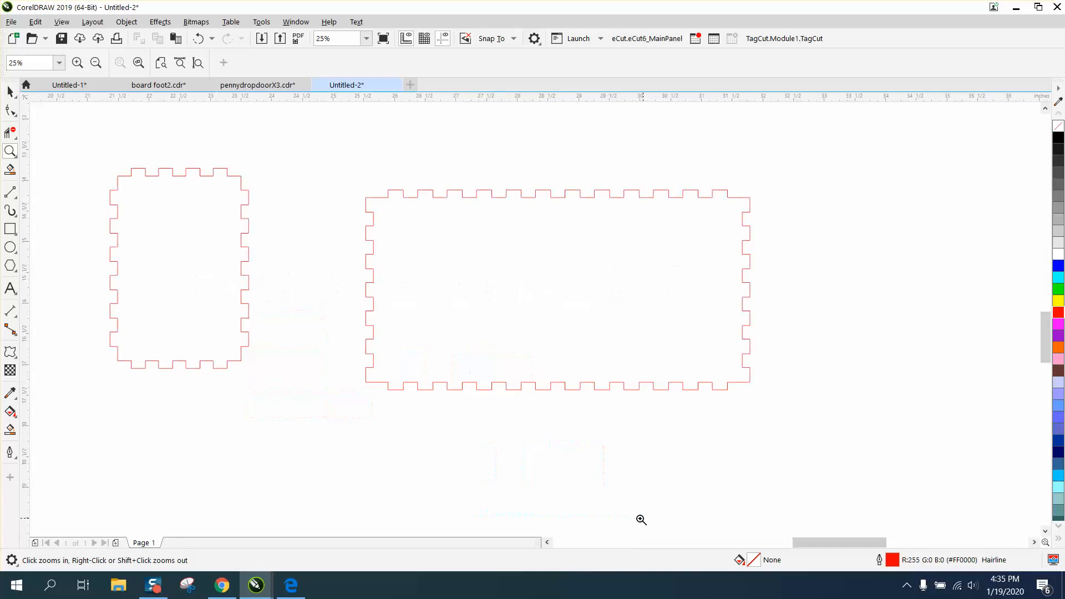
pyautogui.click(9, 110)
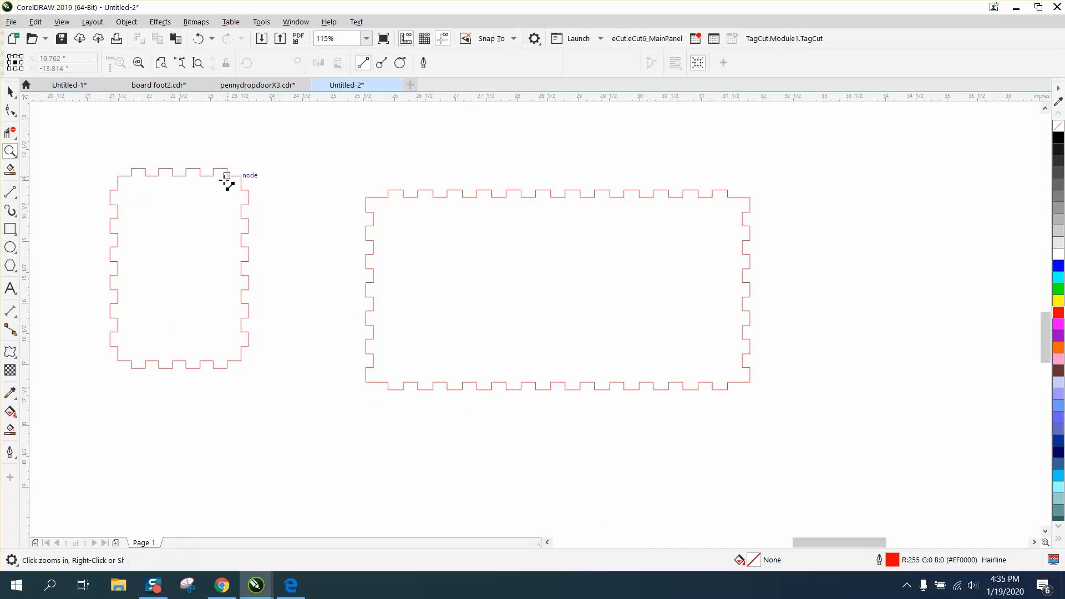
pyautogui.moveTo(216, 153); pyautogui.dragTo(216, 390)
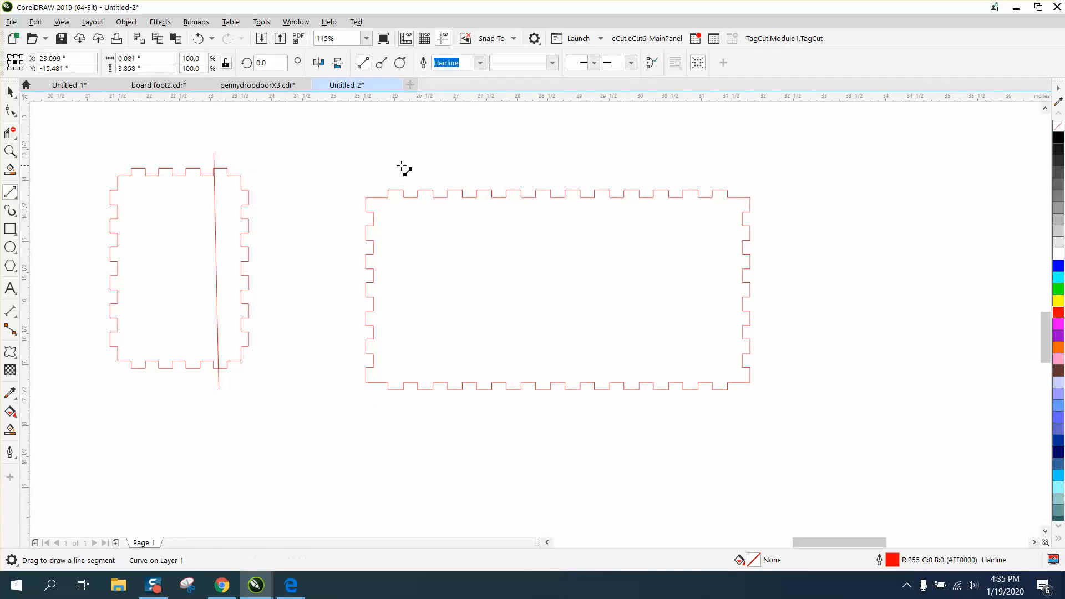
pyautogui.moveTo(407, 168); pyautogui.dragTo(408, 408)
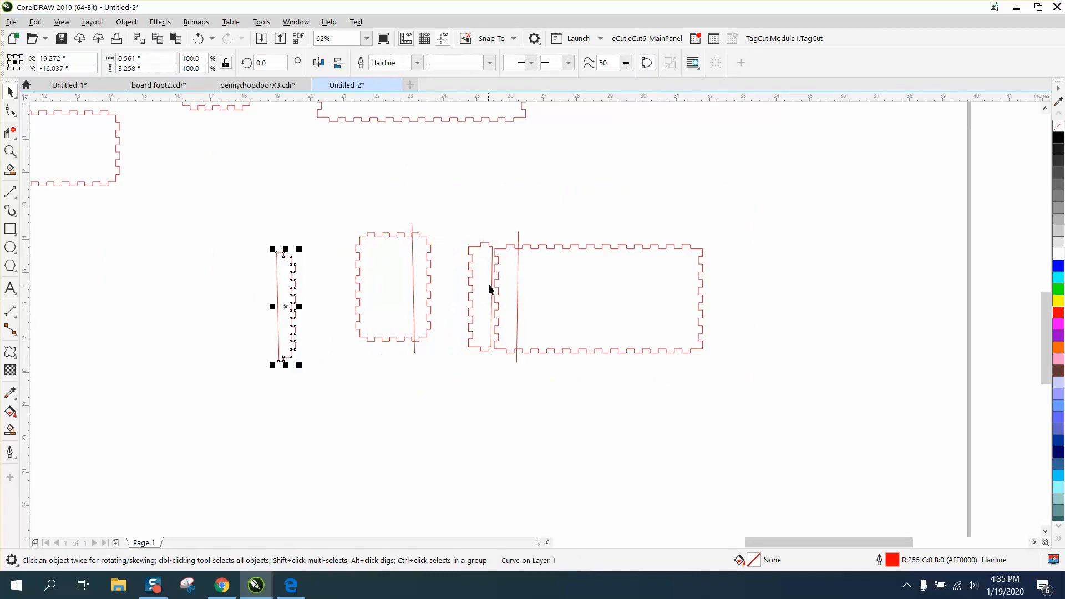
pyautogui.moveTo(285, 306); pyautogui.dragTo(204, 303)
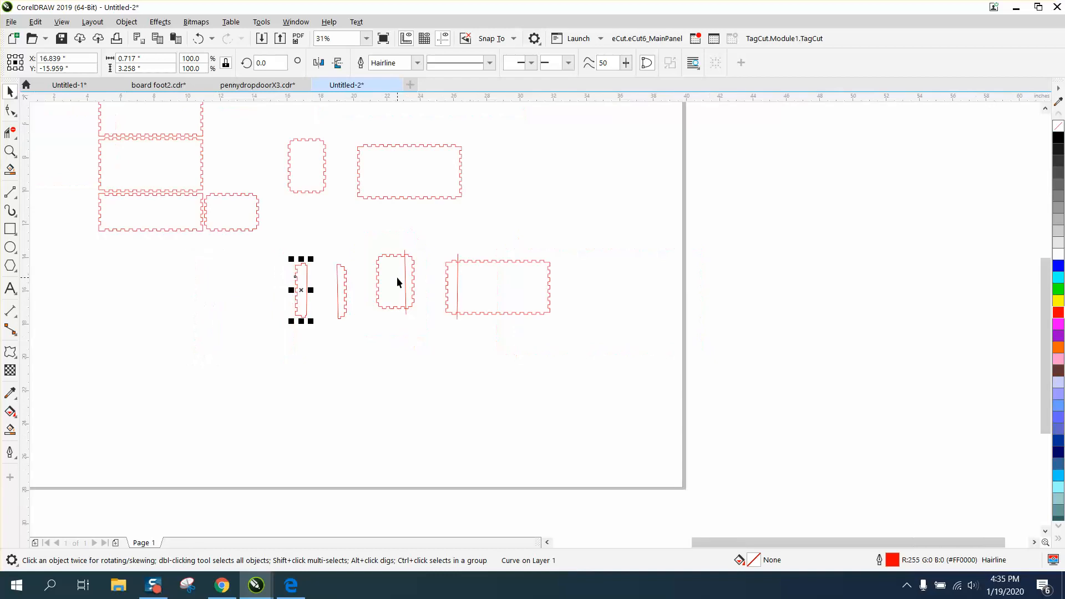
# - Place the test strips beside the panels on the page, then reopen Make A Box in Chrome
pyautogui.scroll(-3)
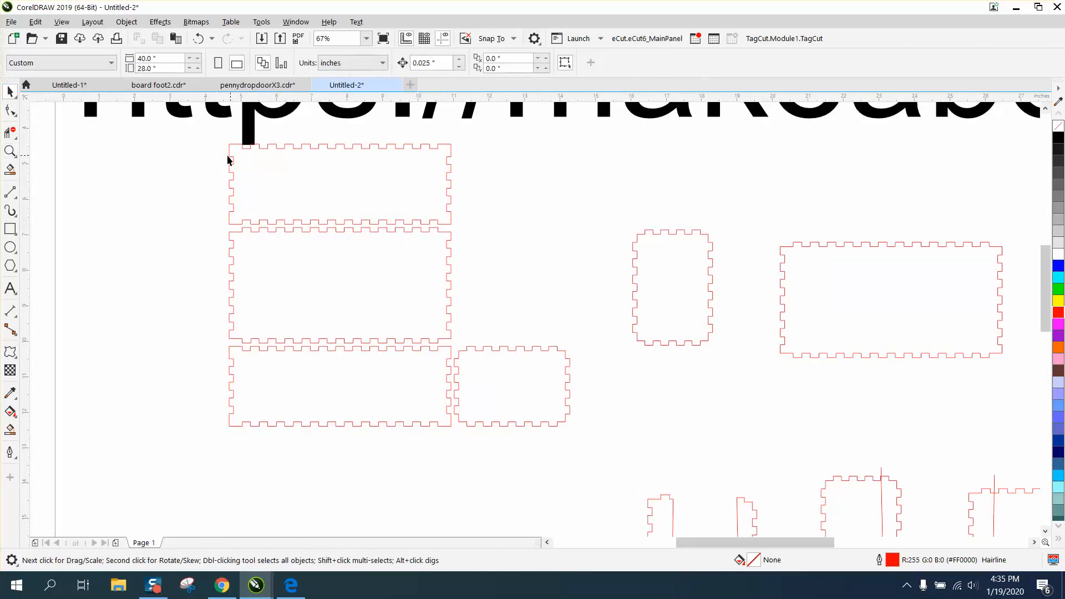
pyautogui.moveTo(236, 164)
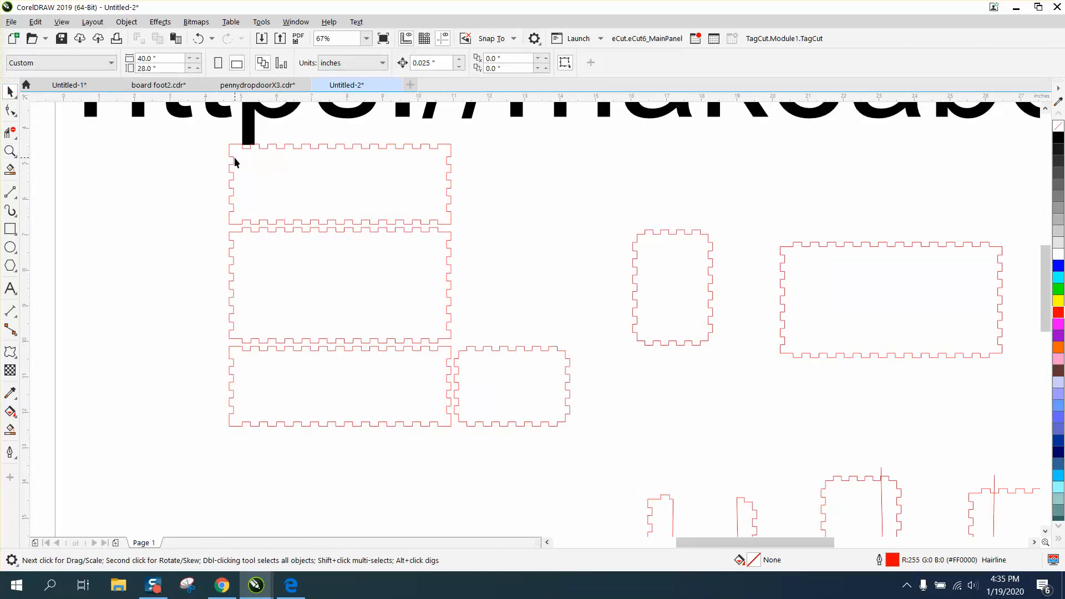
pyautogui.click(234, 162)
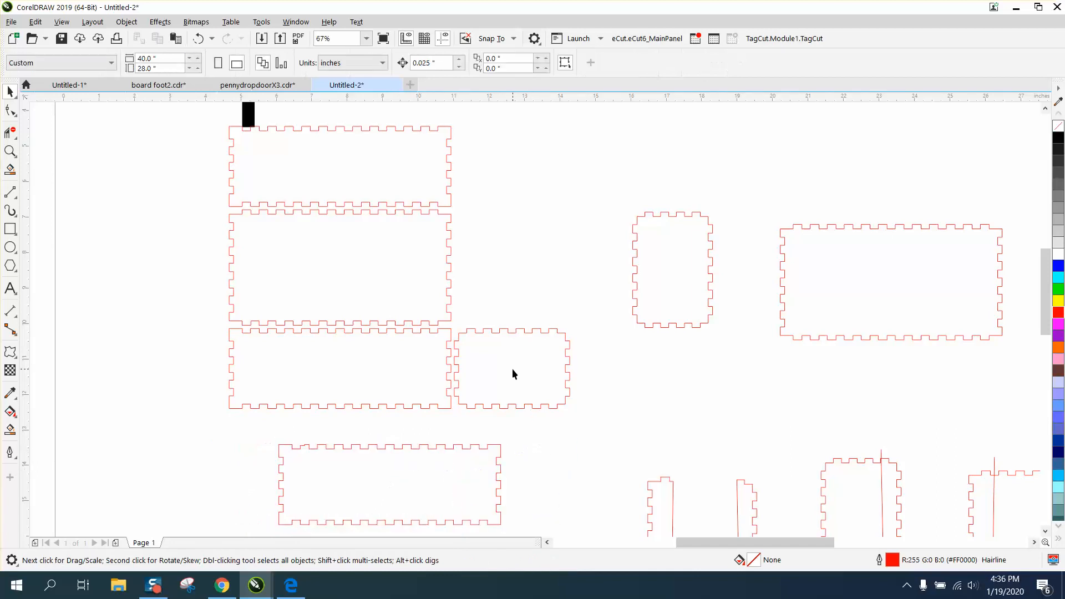
pyautogui.moveTo(533, 339)
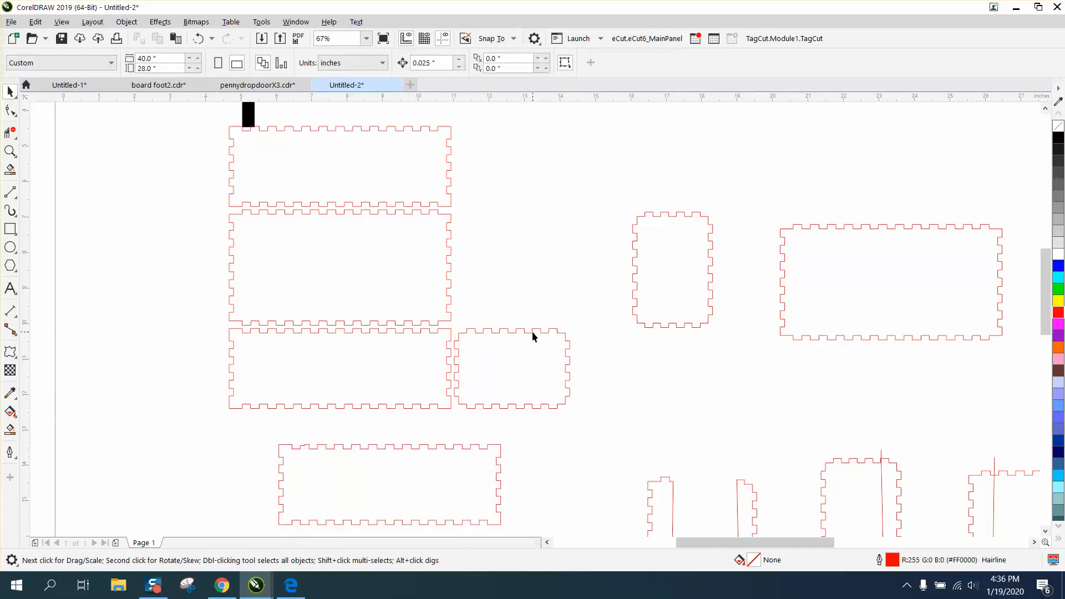
pyautogui.moveTo(28, 404)
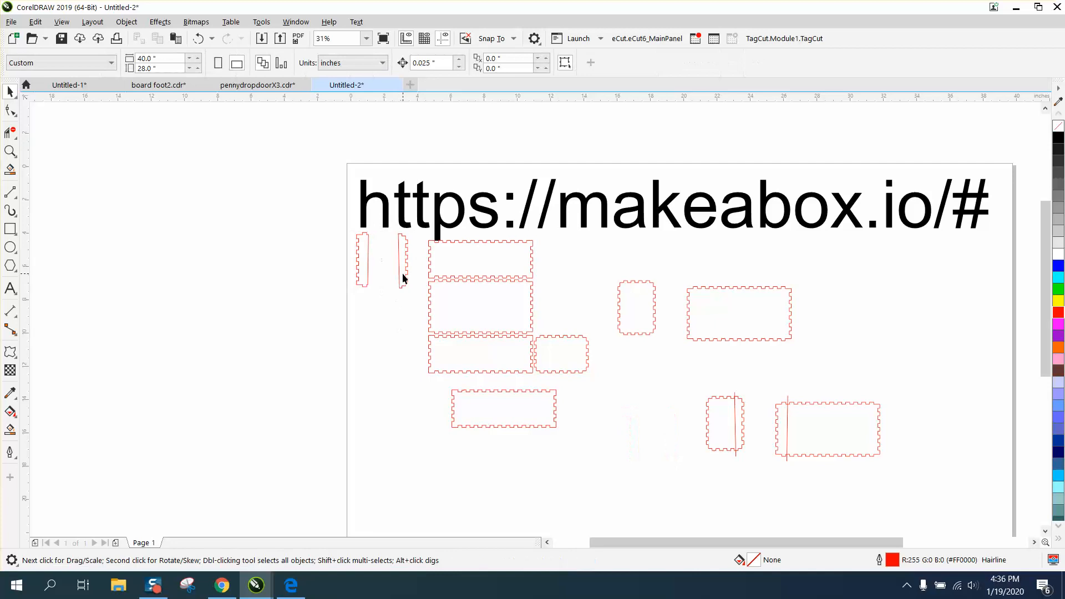
pyautogui.click(380, 275)
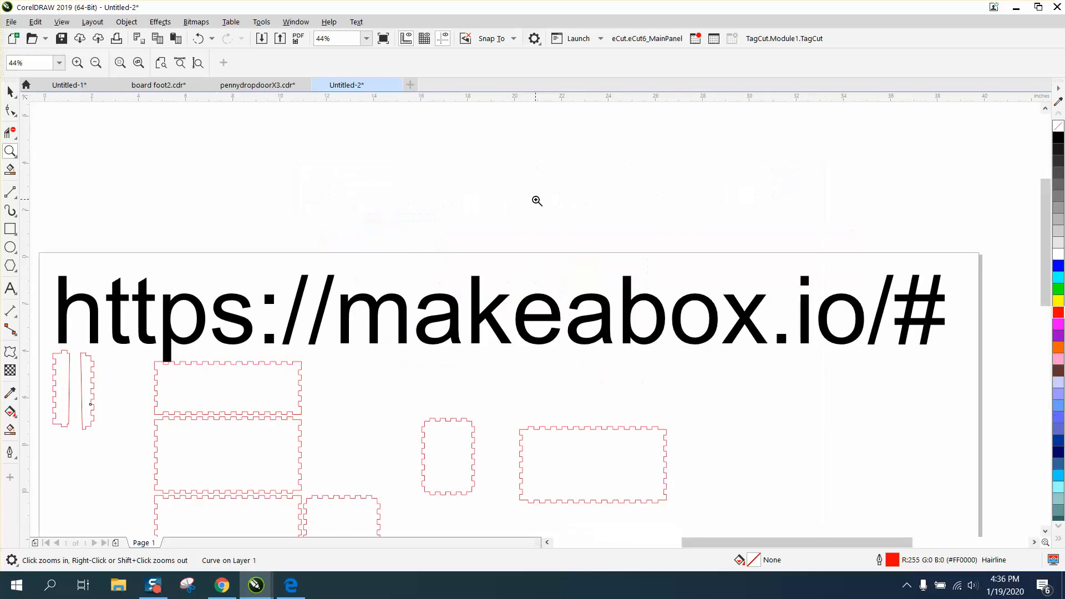
pyautogui.moveTo(224, 584)
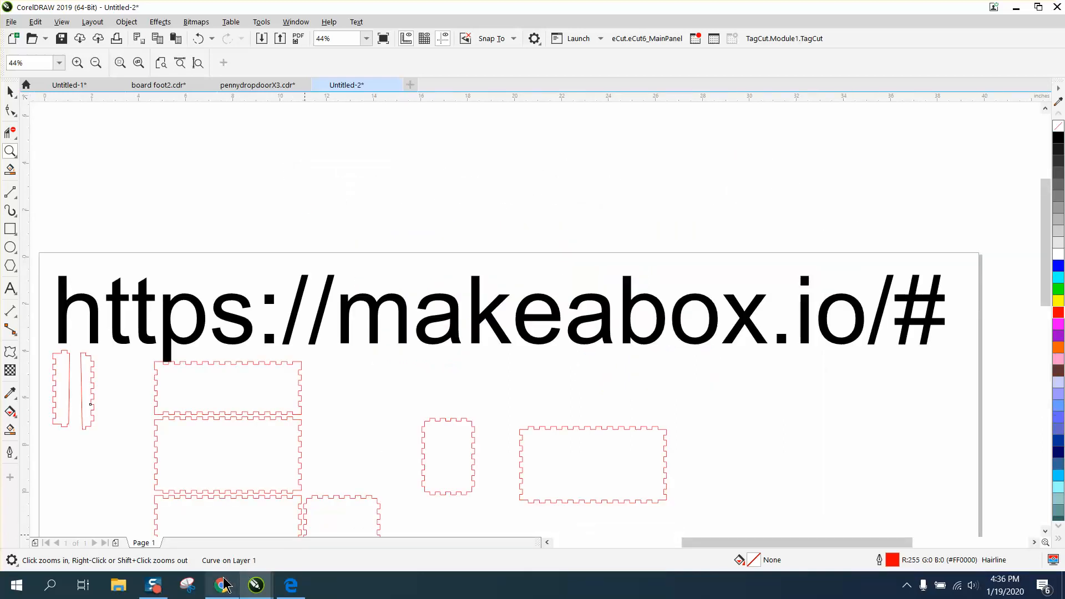
pyautogui.click(221, 585)
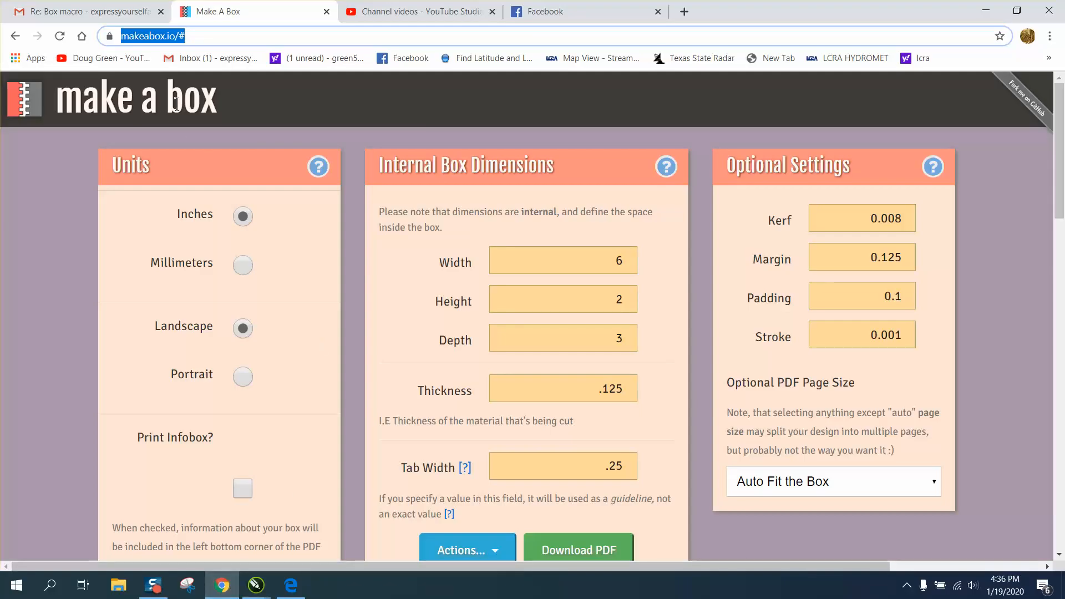
pyautogui.click(564, 338)
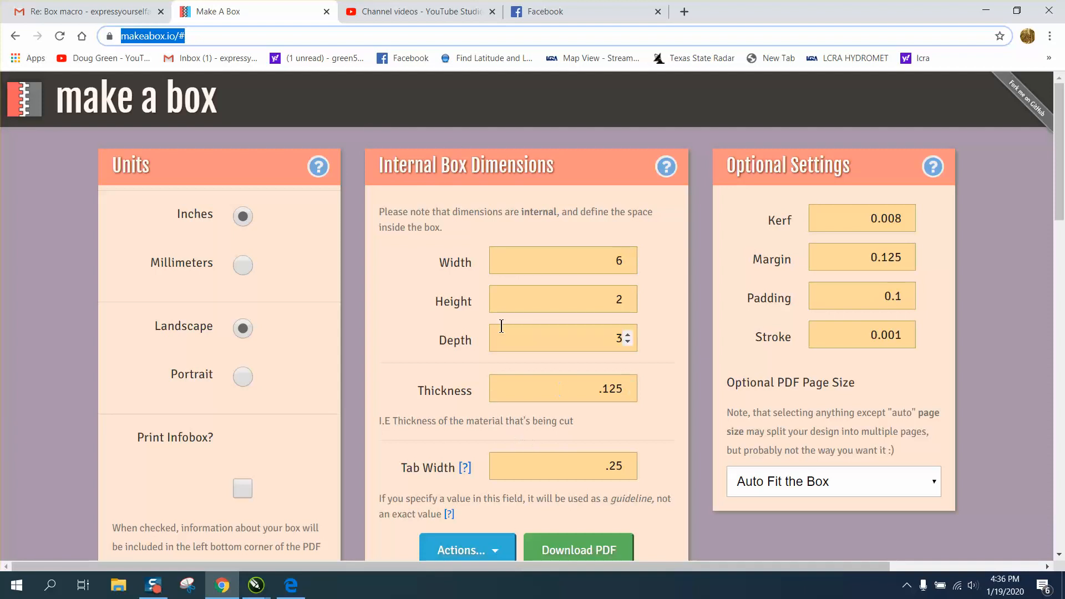